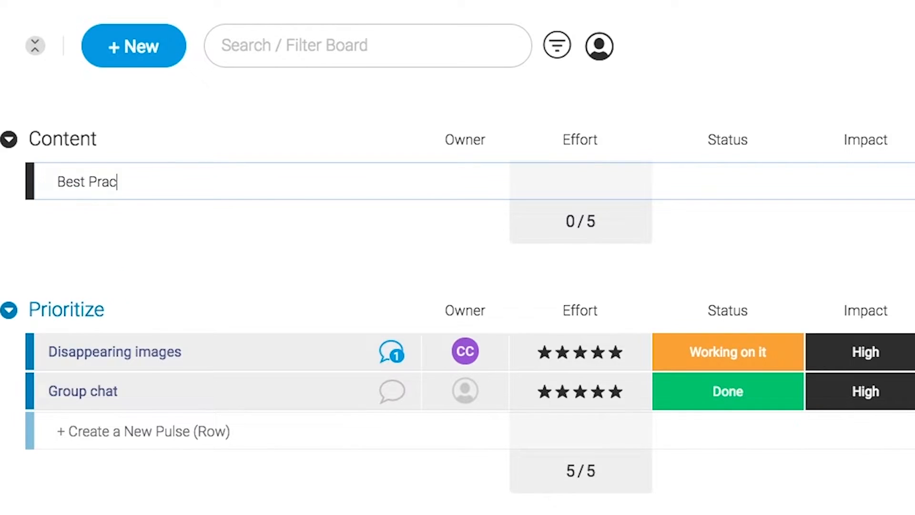
Step: Assign the team member as owner of the new Best Practices blog item
click(464, 181)
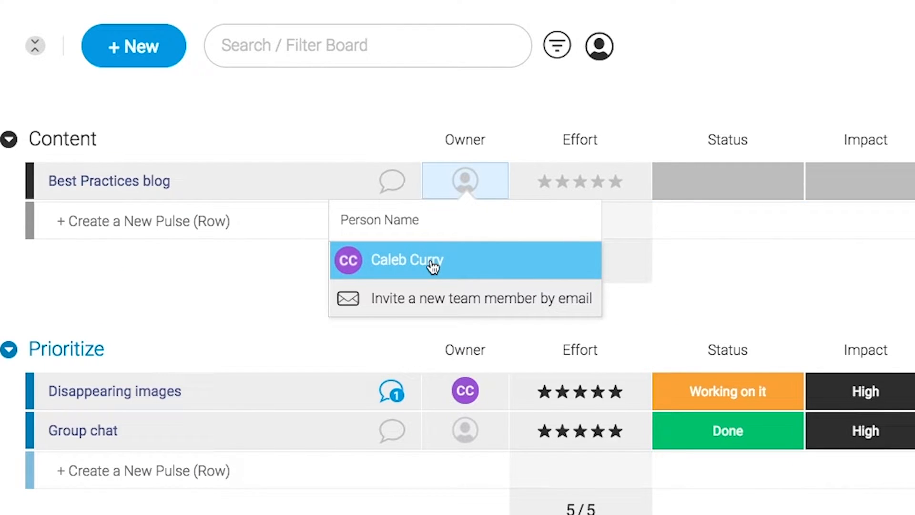
click(407, 259)
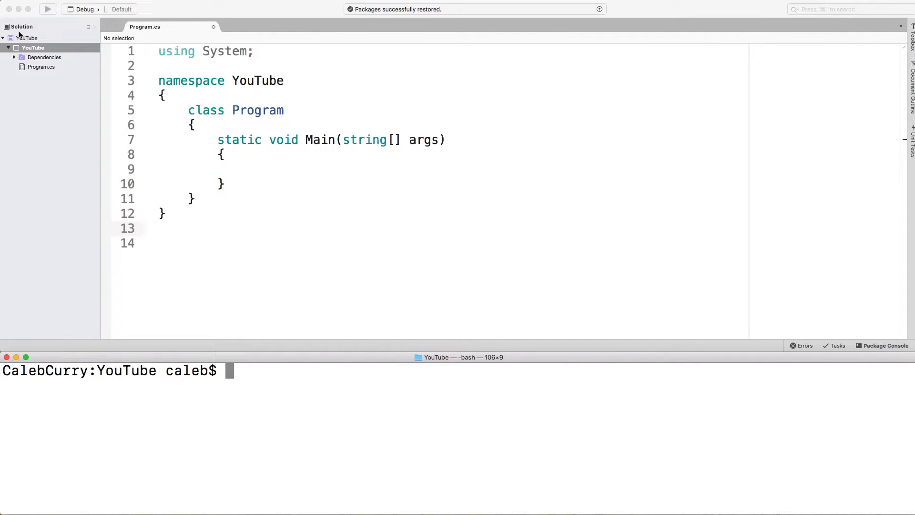
mouse_move(42, 78)
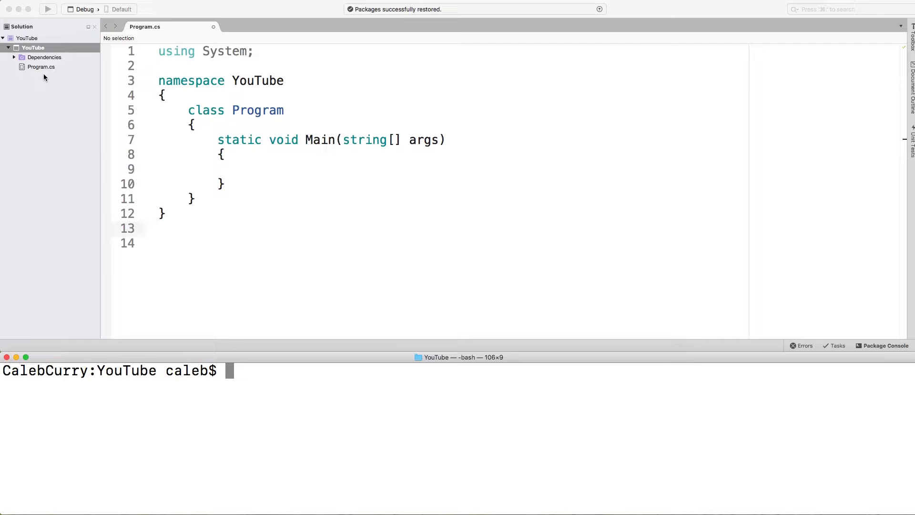
mouse_move(47, 70)
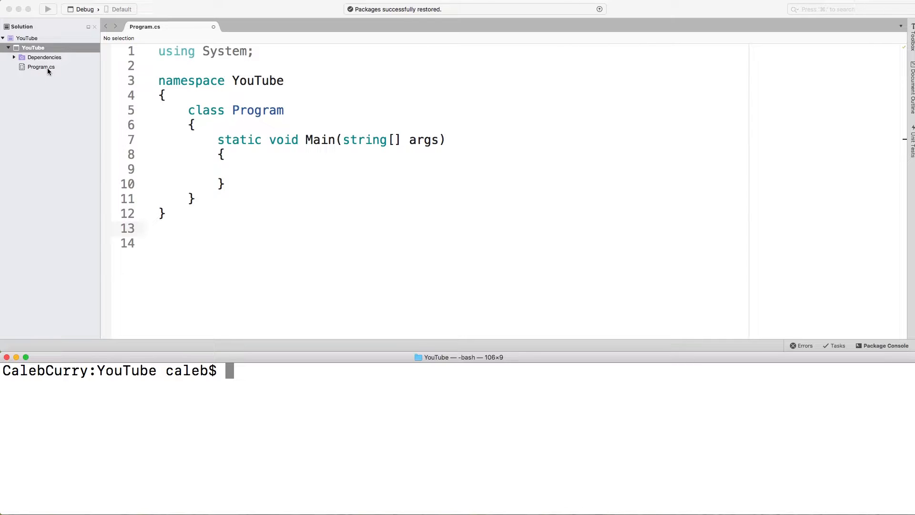
click(157, 228)
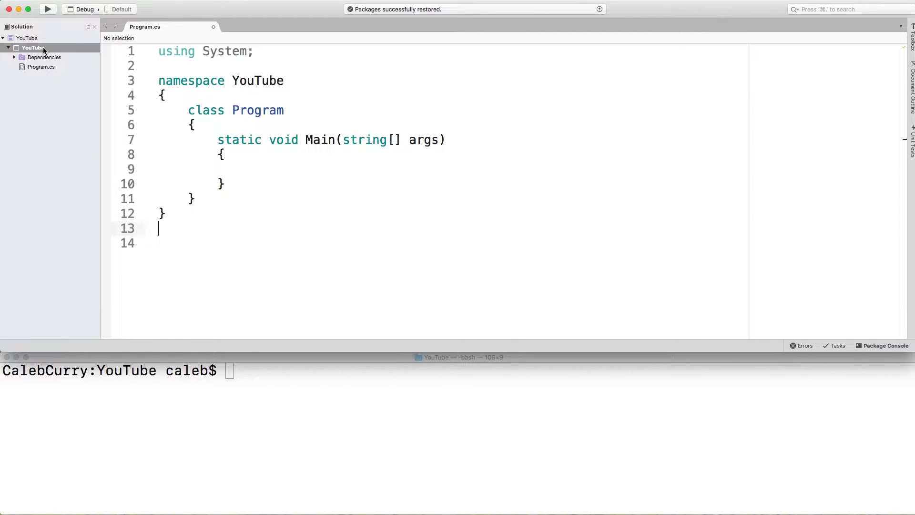
Step: Start a new Empty Class file named Person in the YouTube project
right_click(33, 47)
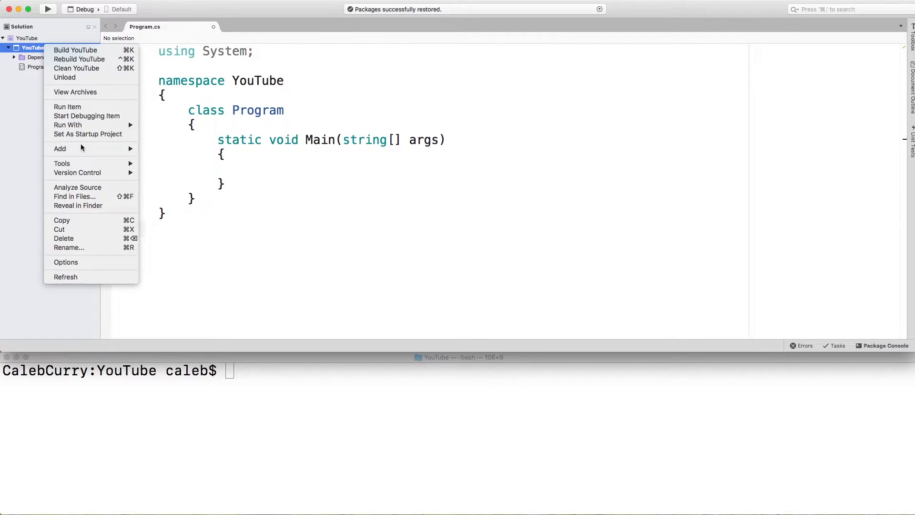
click(59, 149)
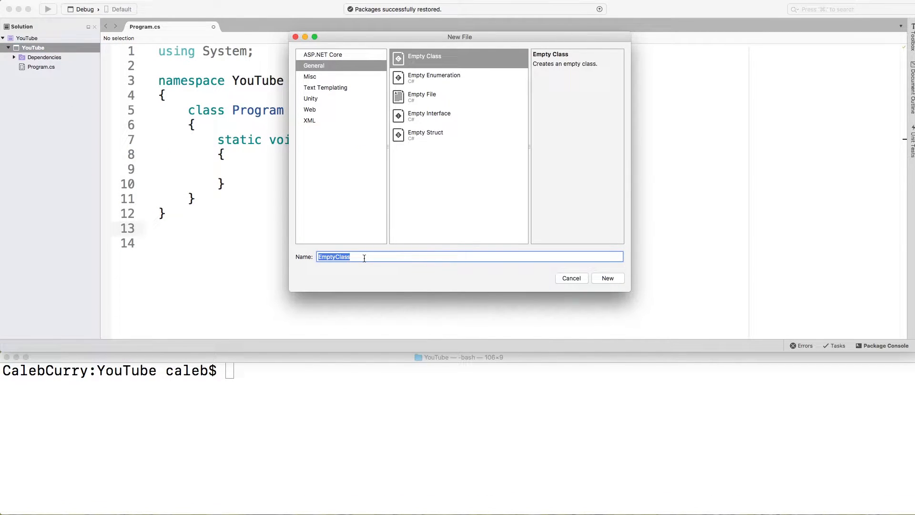
mouse_move(363, 103)
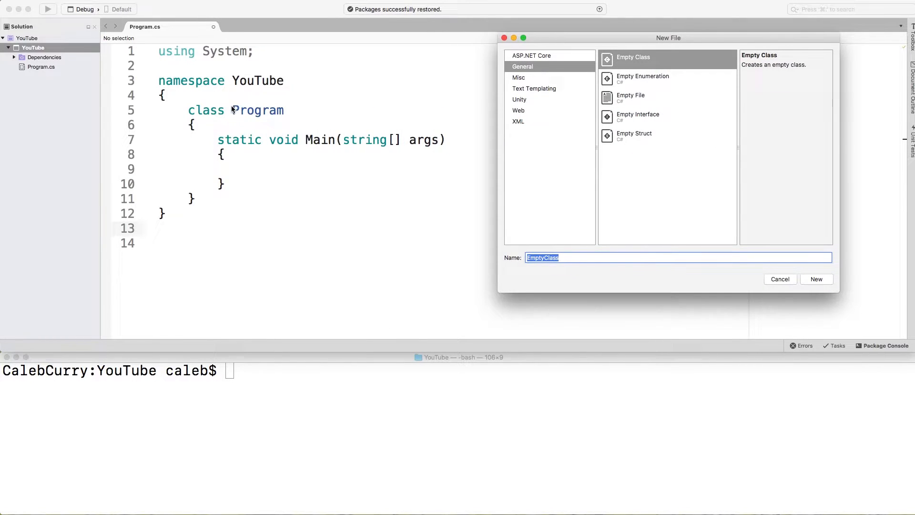
mouse_move(562, 223)
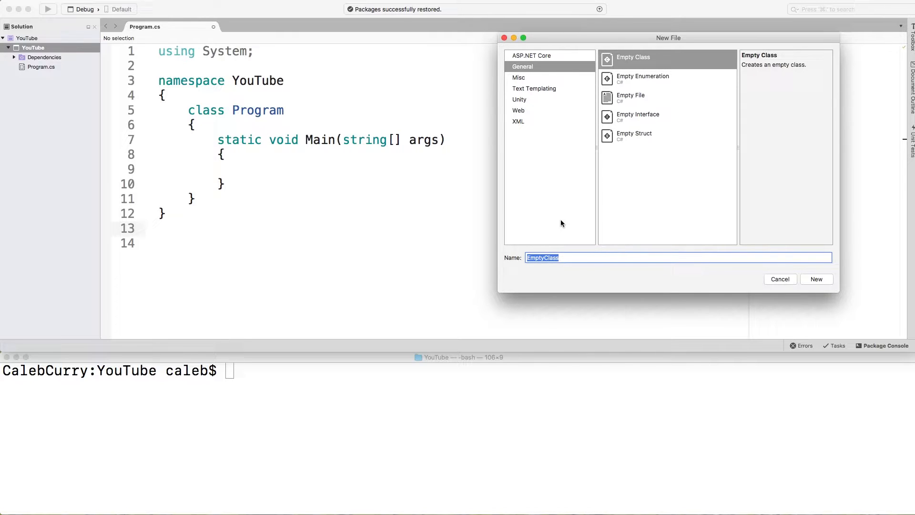
text(Person)
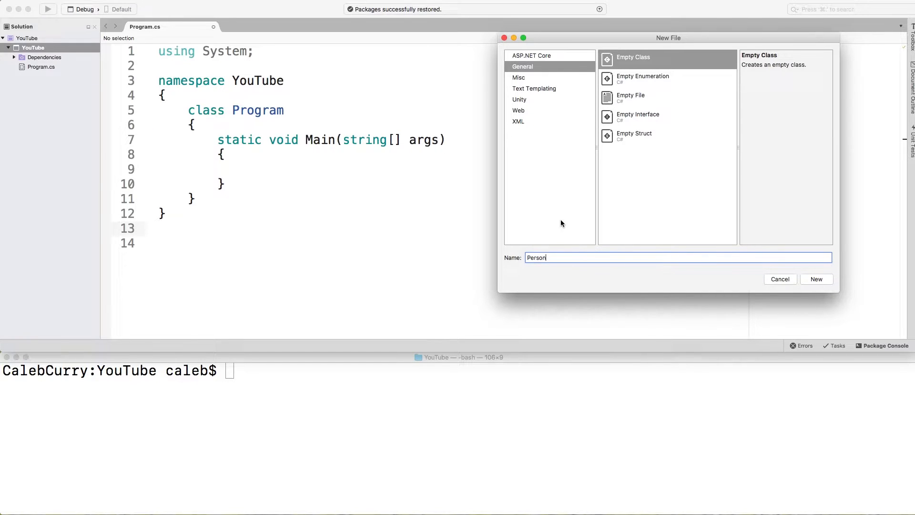
Step: Create Person.cs and remove its empty Person() constructor, leaving an empty class body
click(816, 279)
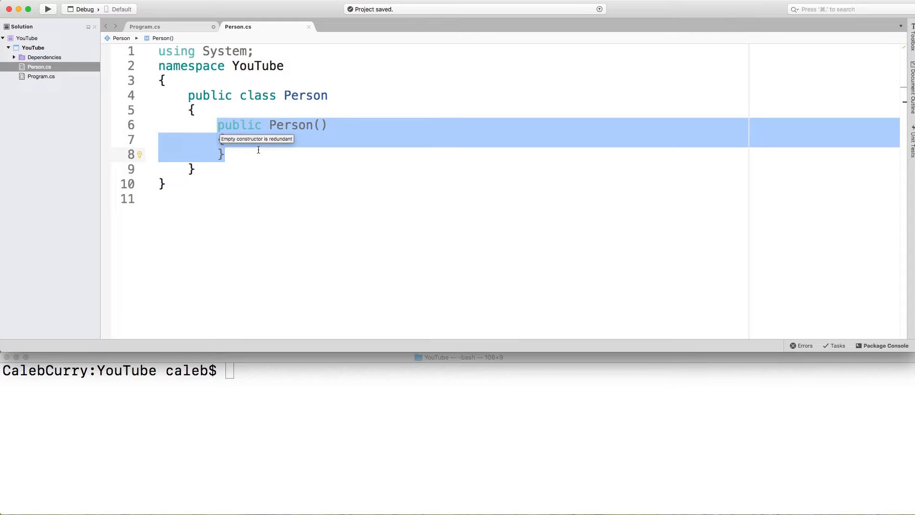
mouse_move(269, 152)
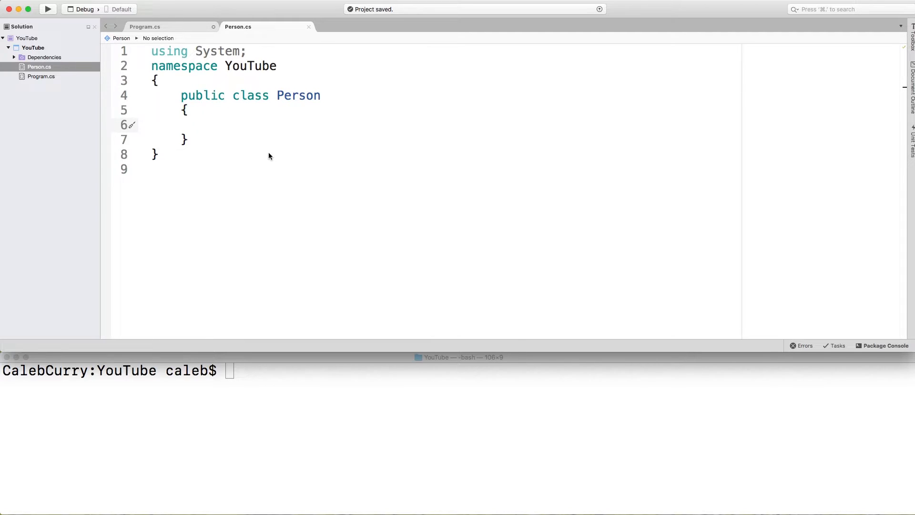
mouse_move(238, 126)
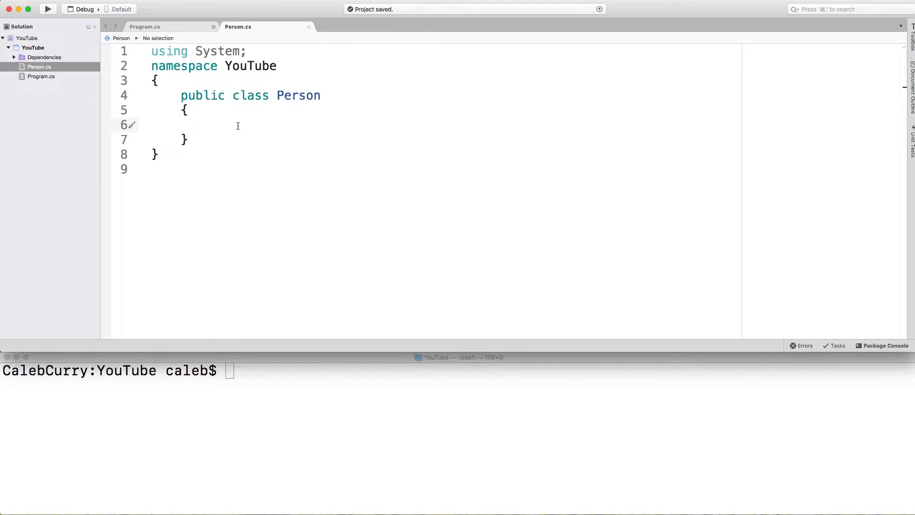
click(210, 124)
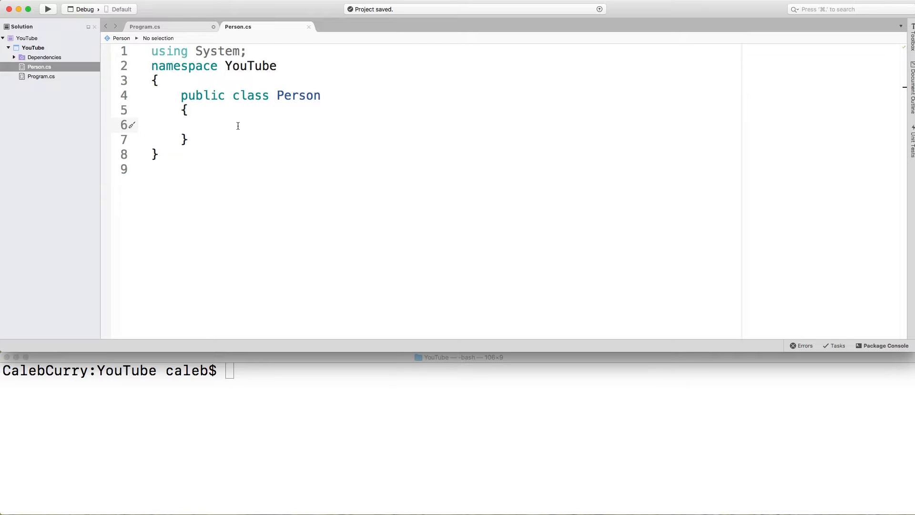
Step: Add a public string FirstName { get; set; } property to Person
text(public)
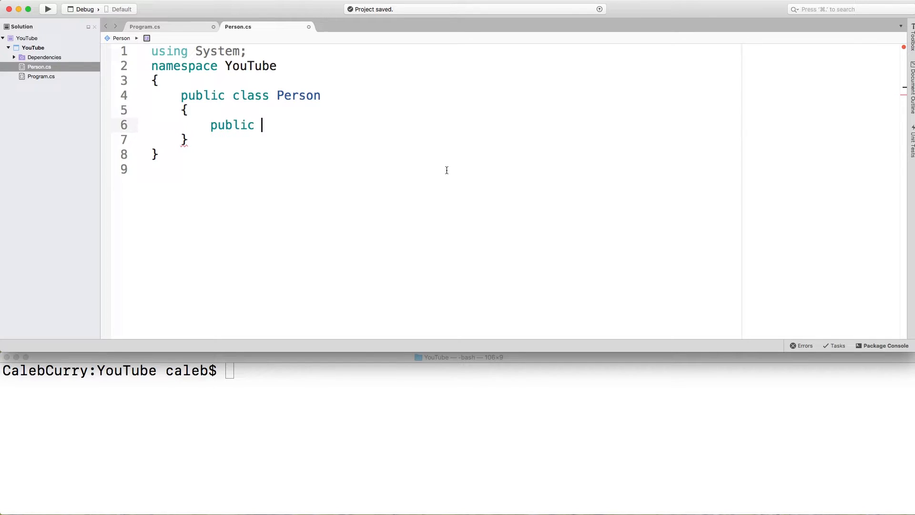
text(string First)
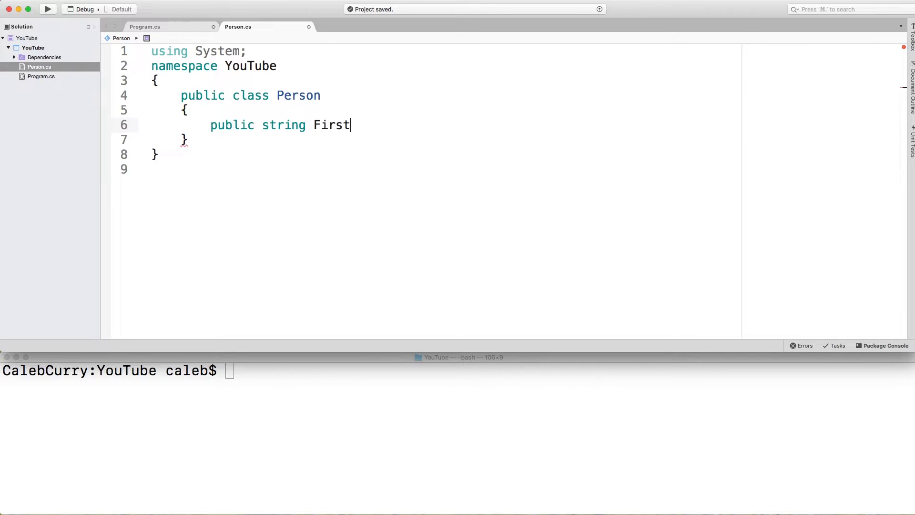
text(Name)
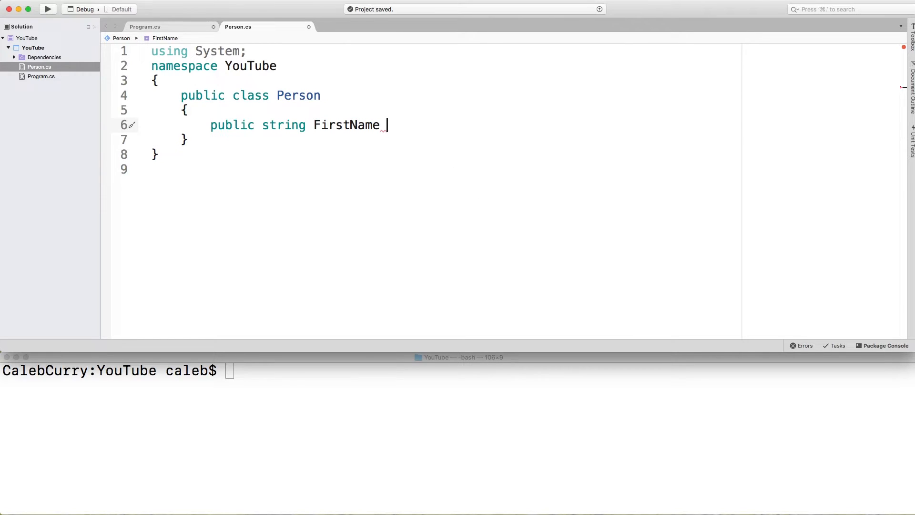
text({ })
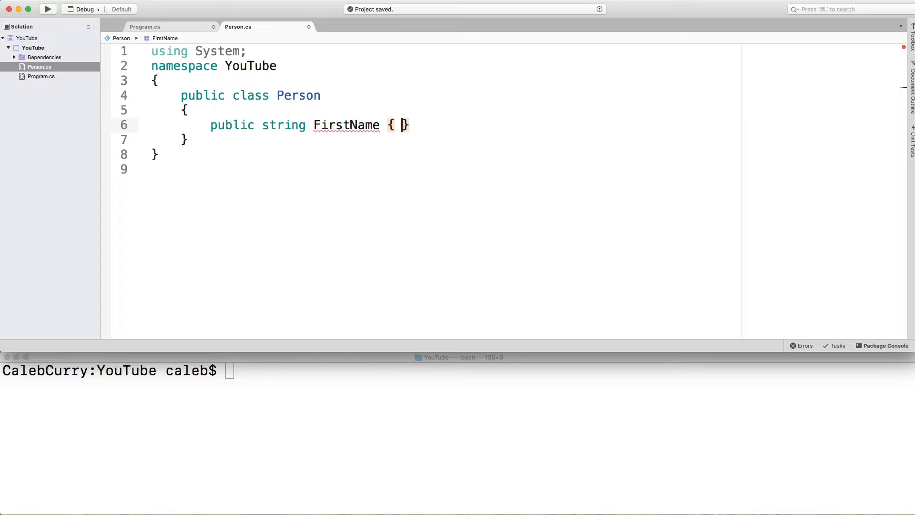
text(get; set;)
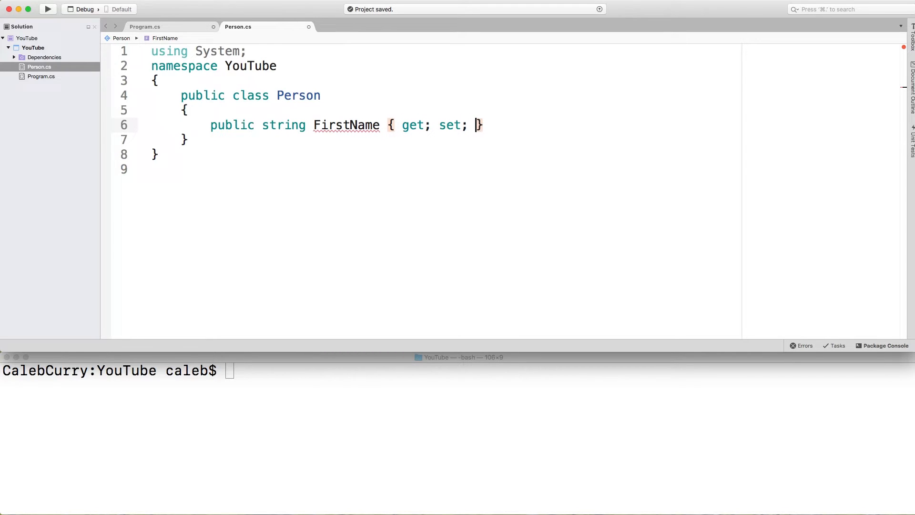
Step: Add a public string LastName { get; set; } property to Person
text(p)
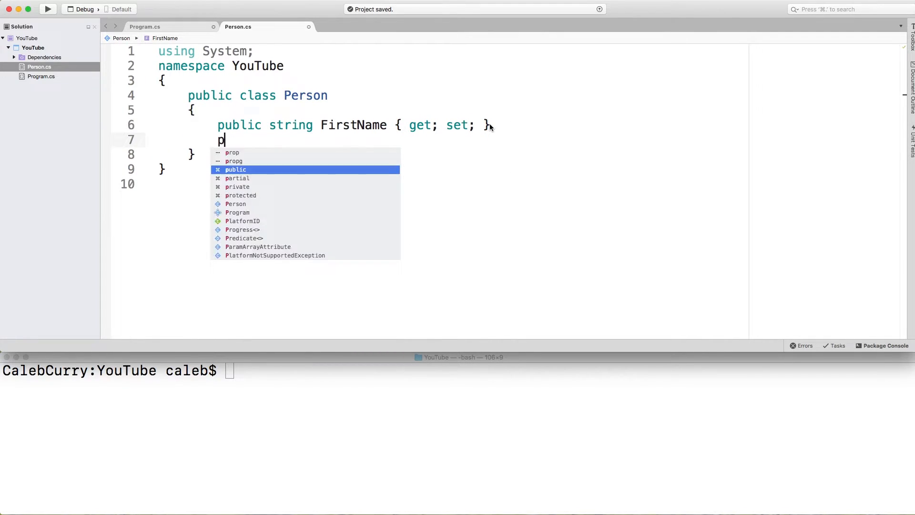
text(ublic string LastName { get; set; })
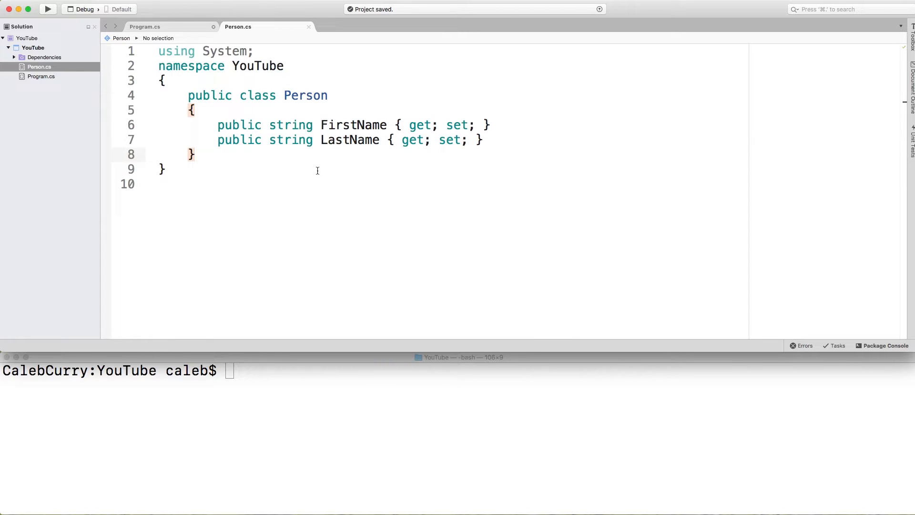
click(197, 154)
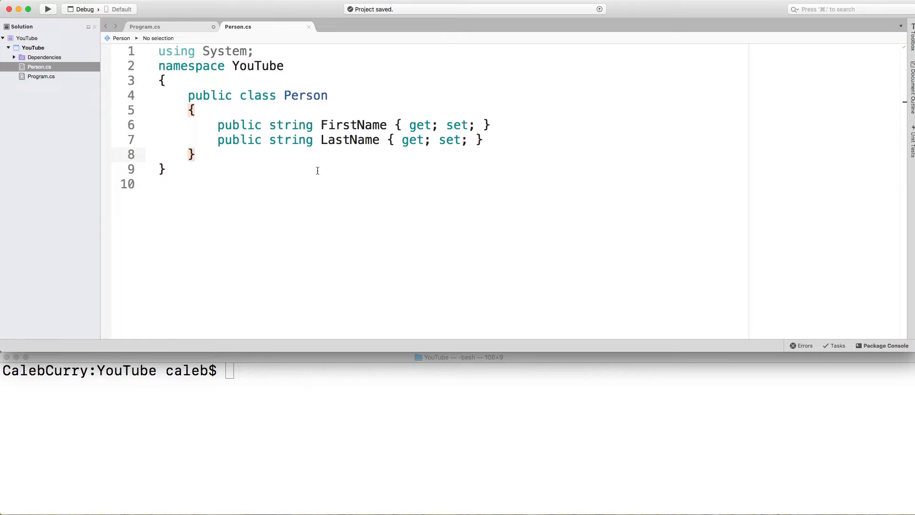
mouse_move(179, 37)
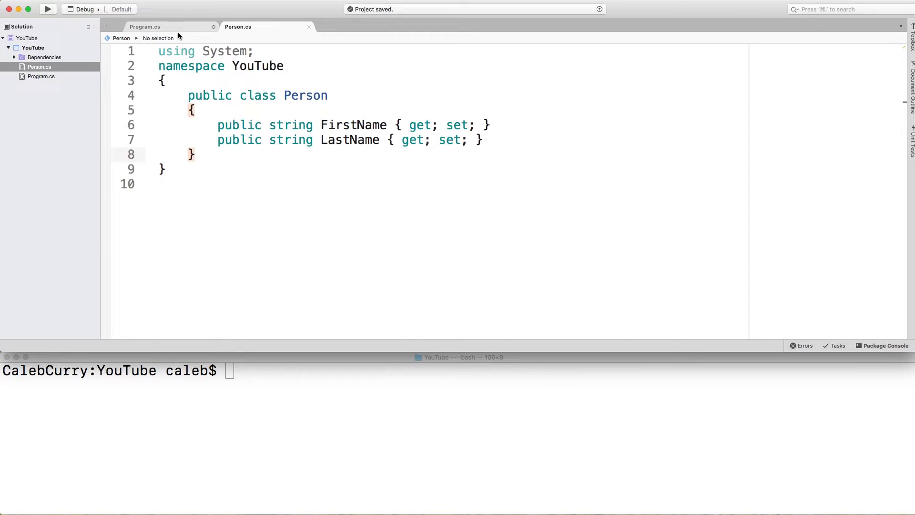
Step: In Program.cs Main, declare Person person = new Person();
click(144, 27)
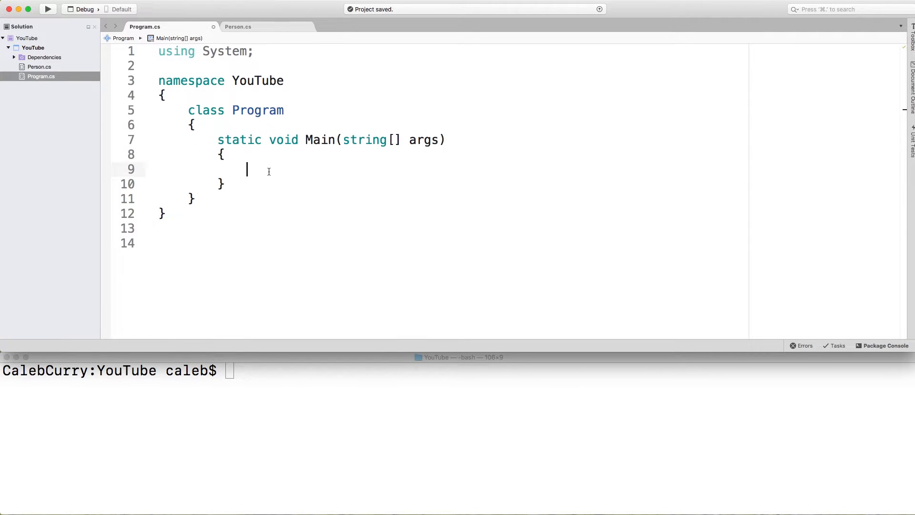
mouse_move(316, 190)
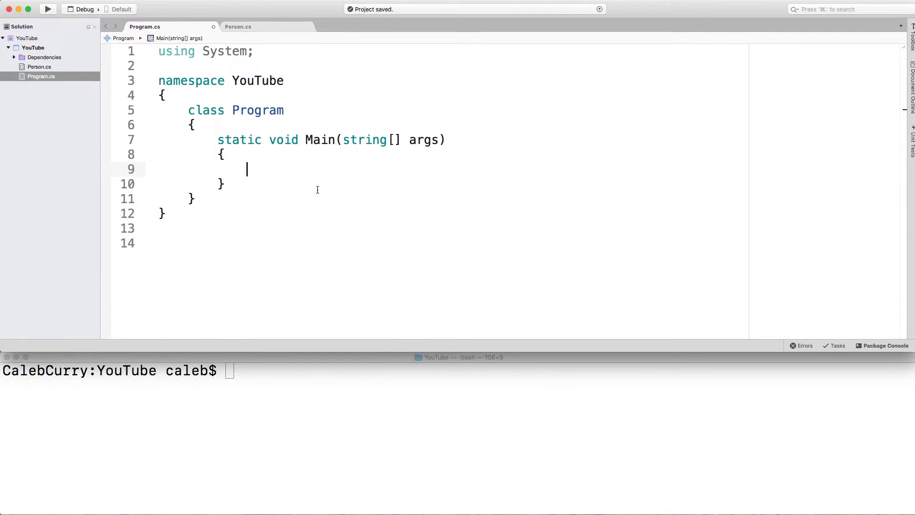
text(Person person = new Person)
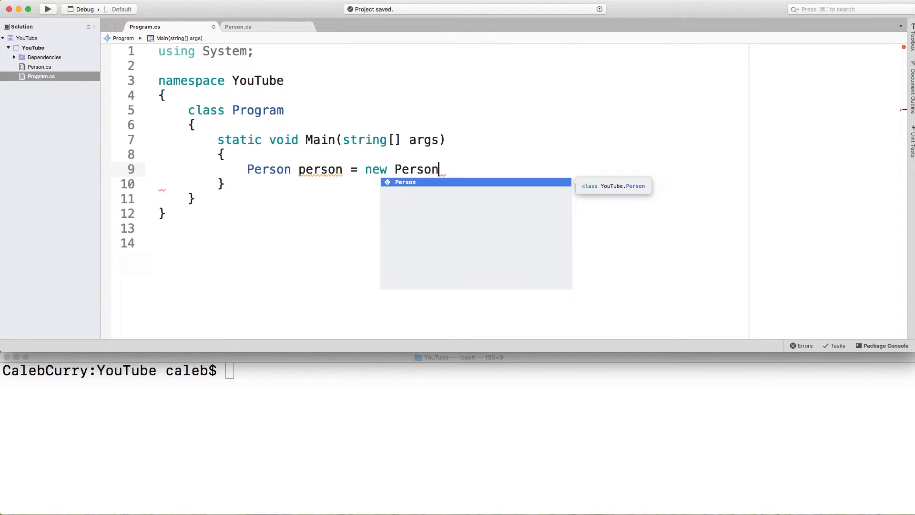
key(Return)
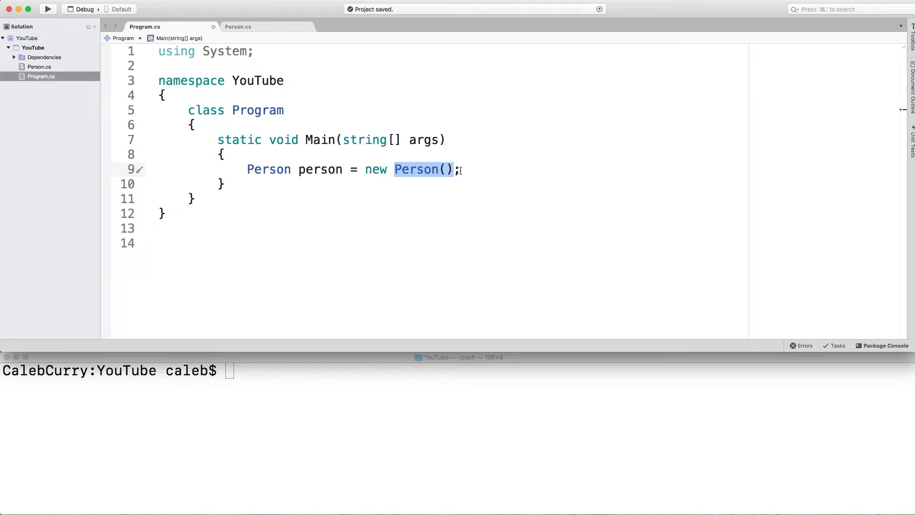
Step: Set person.FirstName to "Caleb" and person.LastName to "Curry"
text(person.FirstName = ")
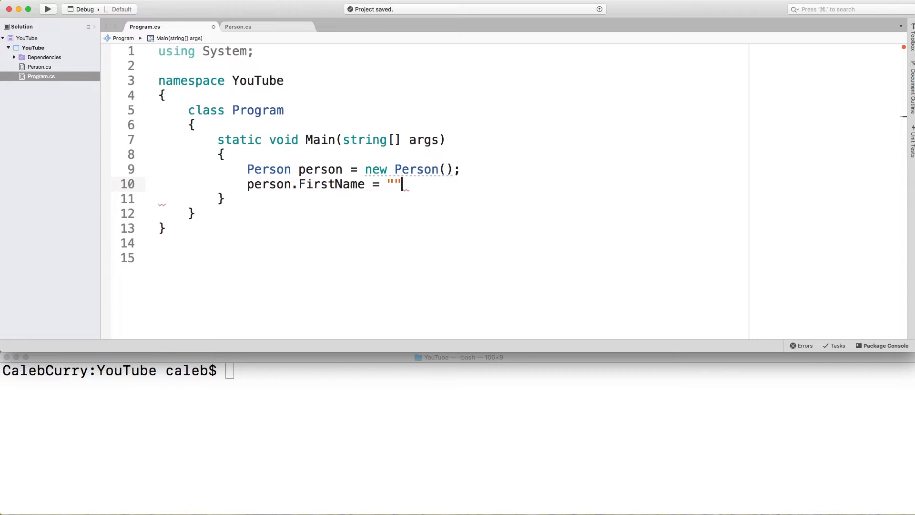
text(Caleb";)
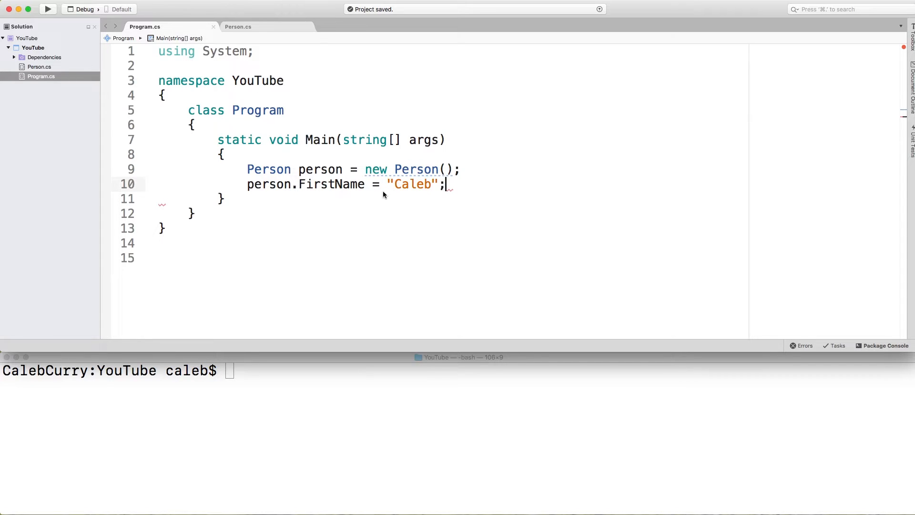
text(perso)
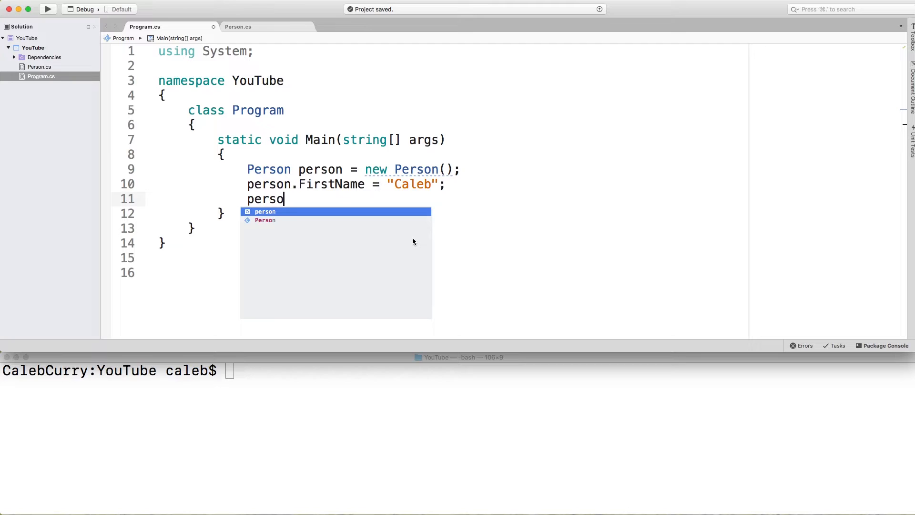
text(n.LastName = "Curry";)
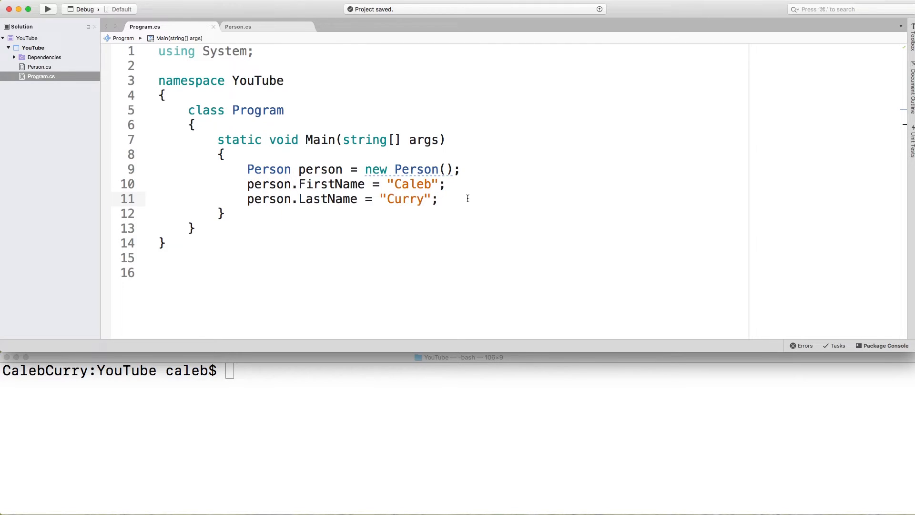
mouse_move(462, 202)
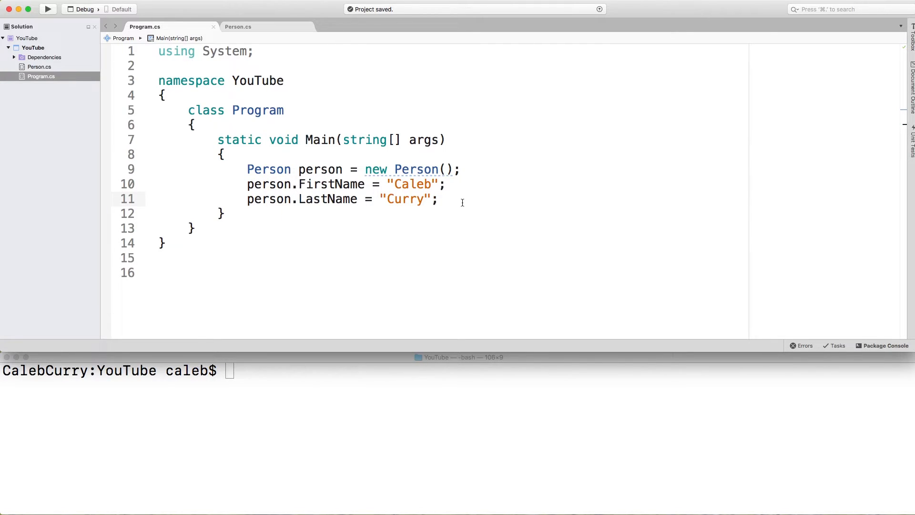
click(440, 199)
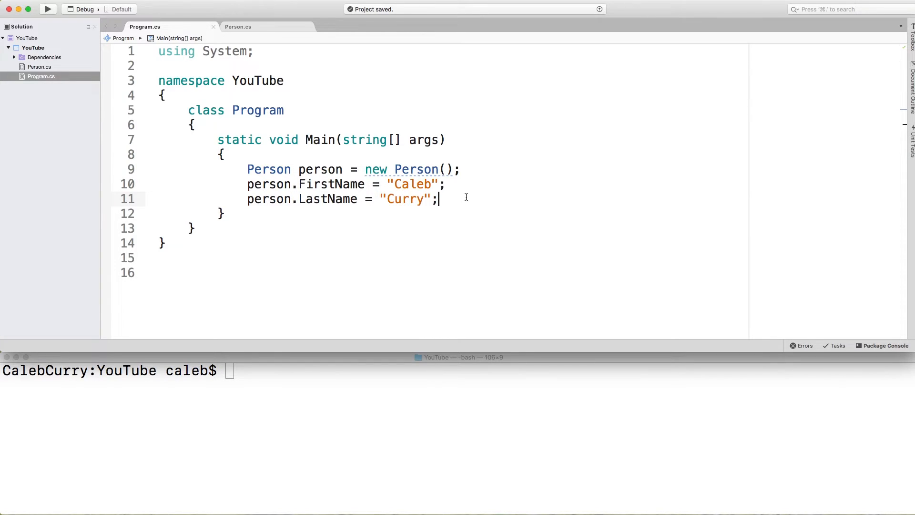
mouse_move(449, 214)
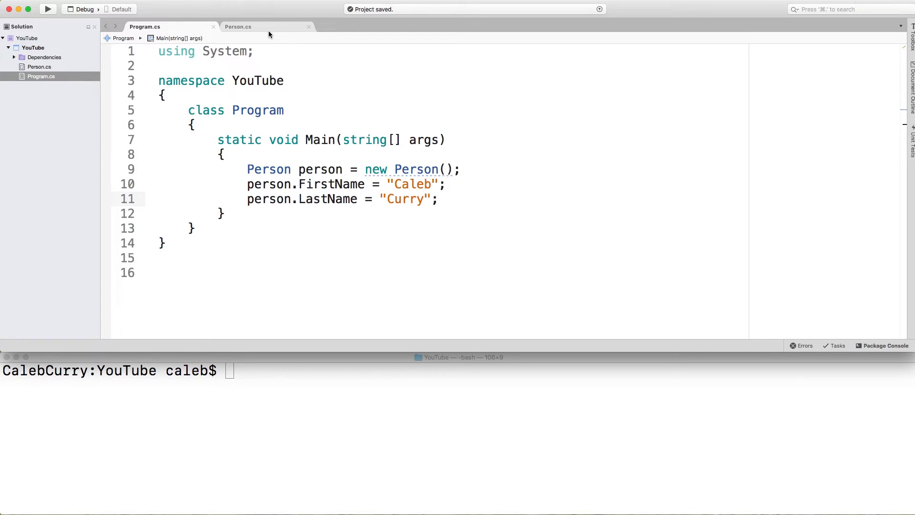
mouse_move(250, 26)
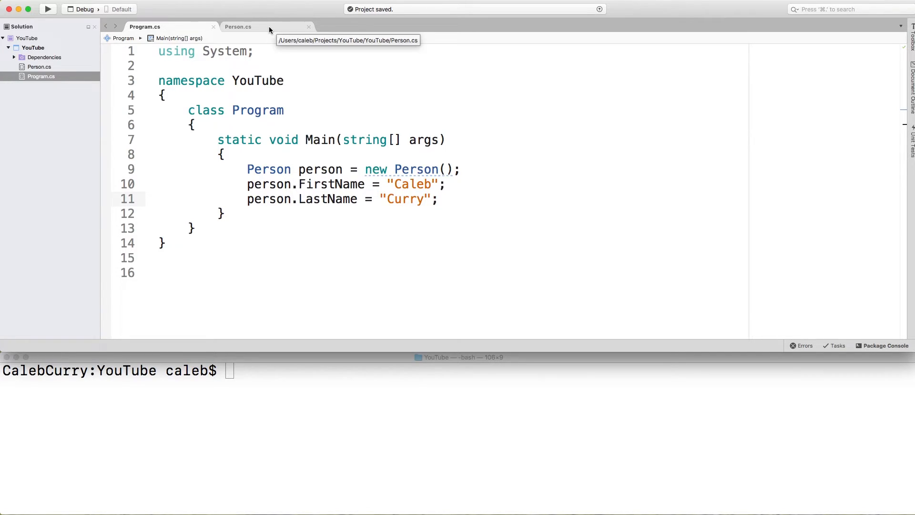
Step: In Person.cs, declare a public string GetFullName() method
click(239, 27)
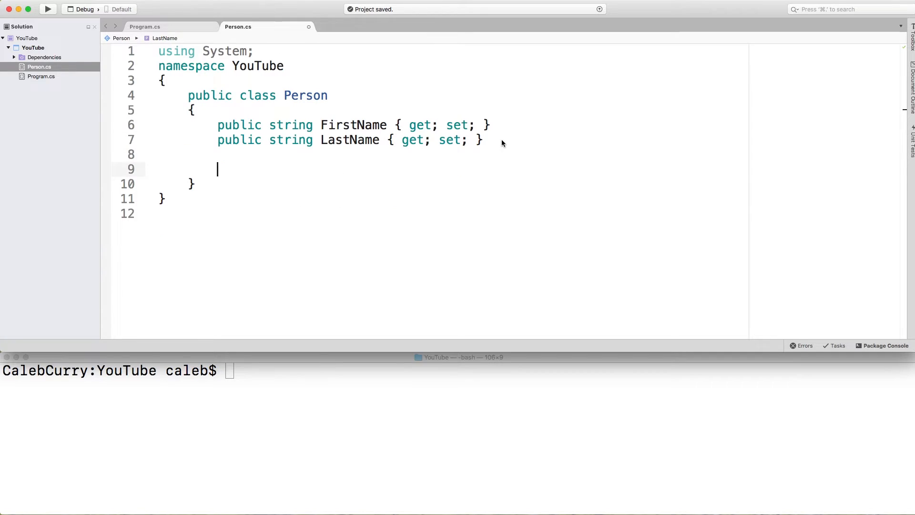
text(public)
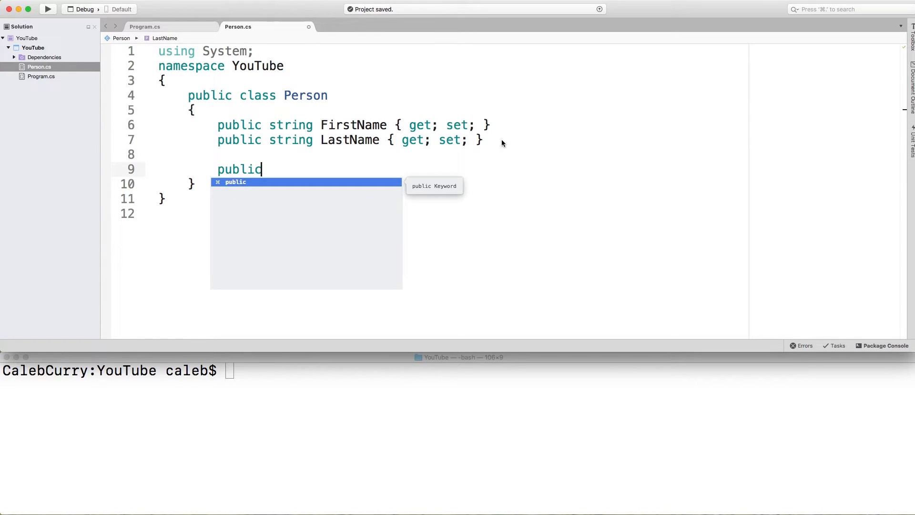
key(space)
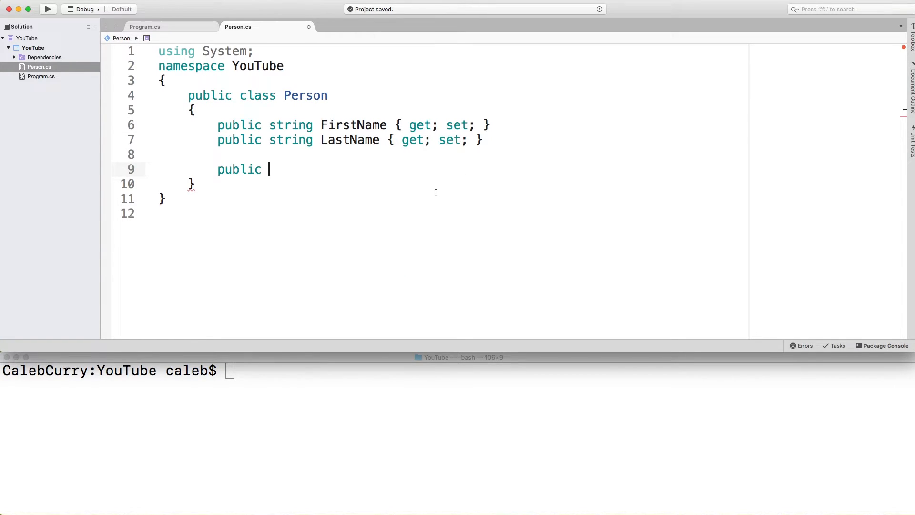
mouse_move(376, 176)
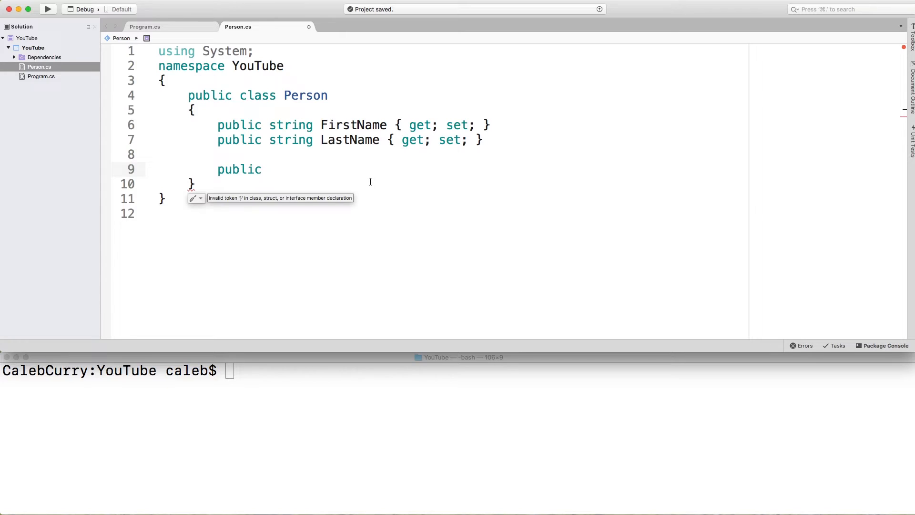
text(GetFullName)
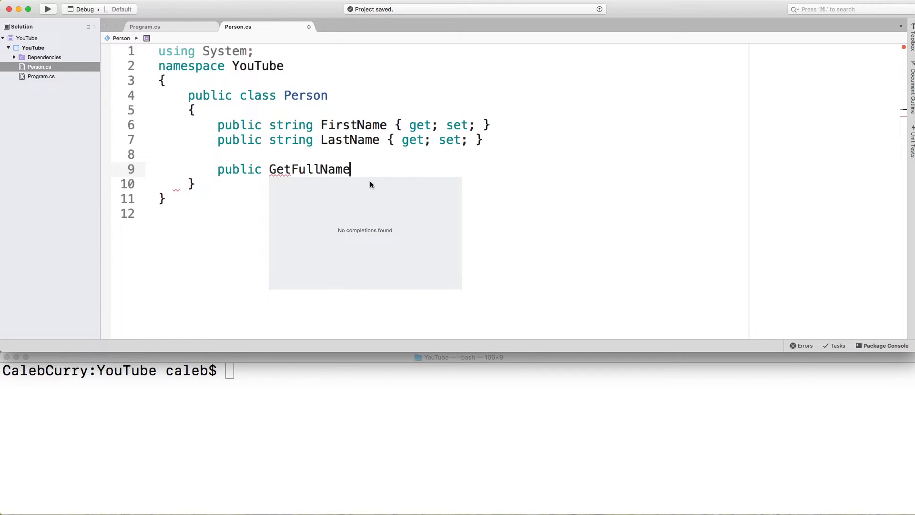
text(s)
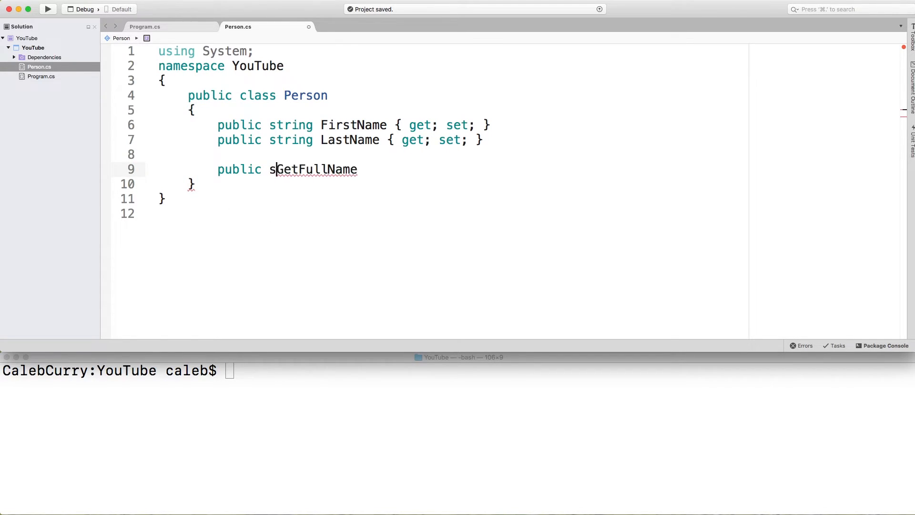
text(tring)
text(return FirstName)
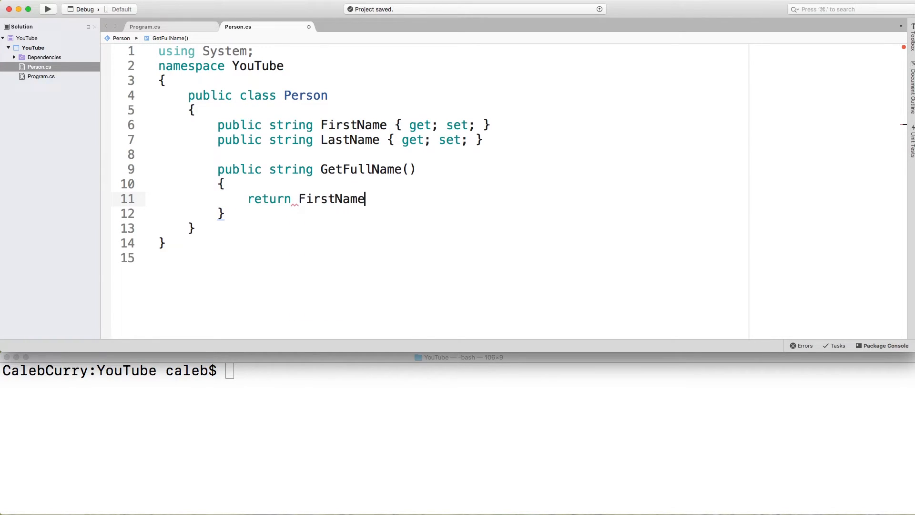
Step: Make GetFullName return FirstName + " " + LastName
text(+ LastName;)
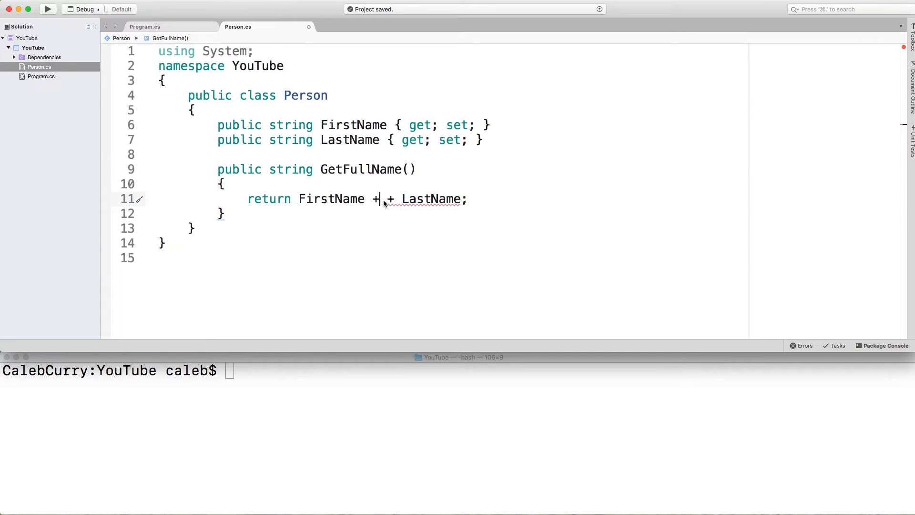
text("")
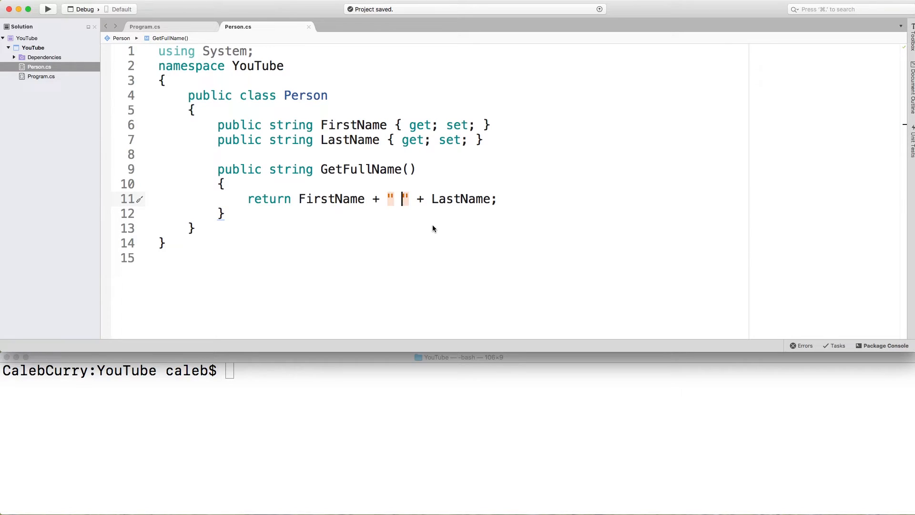
mouse_move(394, 204)
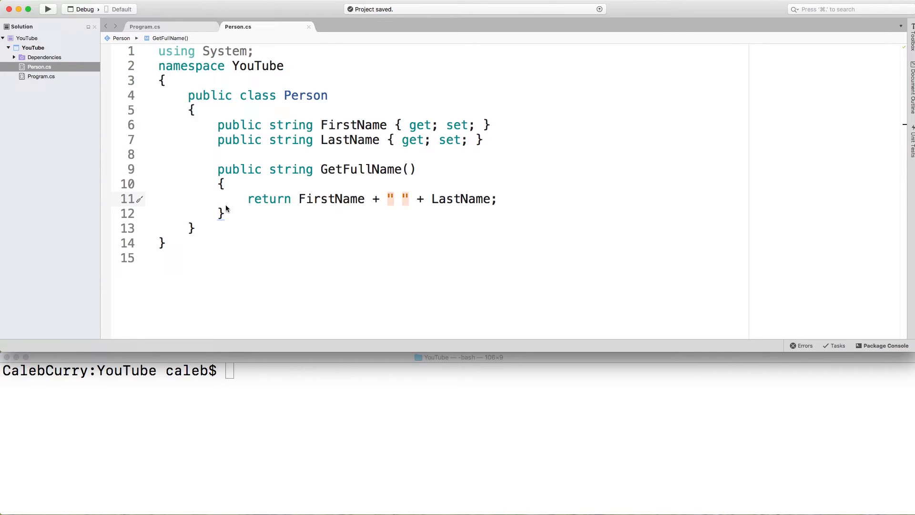
mouse_move(327, 178)
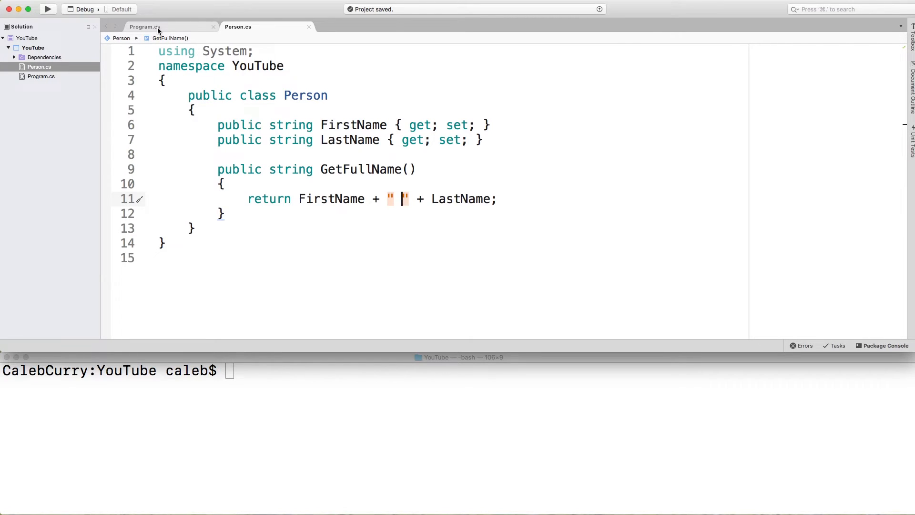
Step: In Main, add Console.WriteLine(person.GetFullName()); and enter dotnet run in Terminal
click(144, 27)
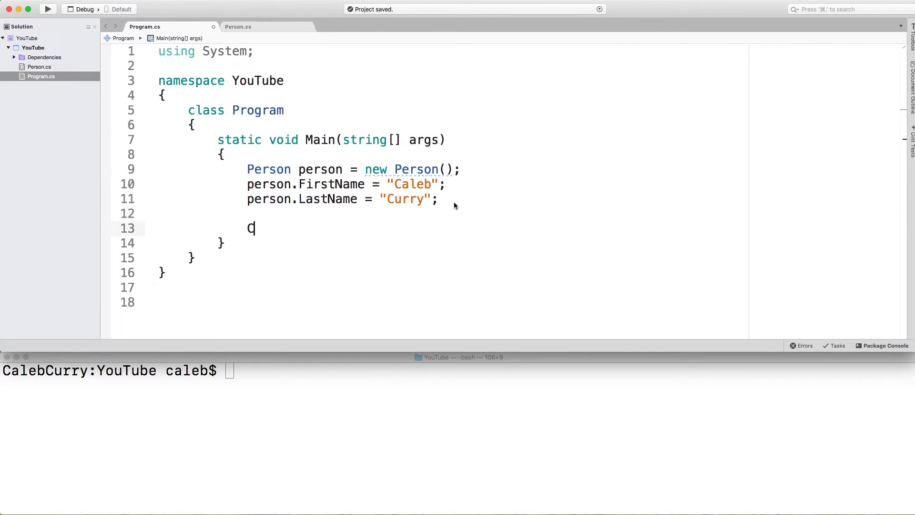
text(Console.WriteLine();)
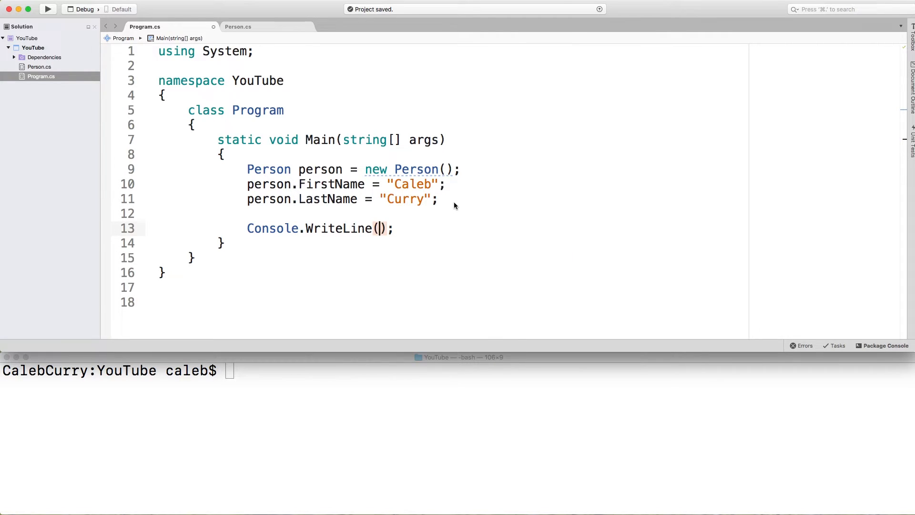
text(person.getFullName()
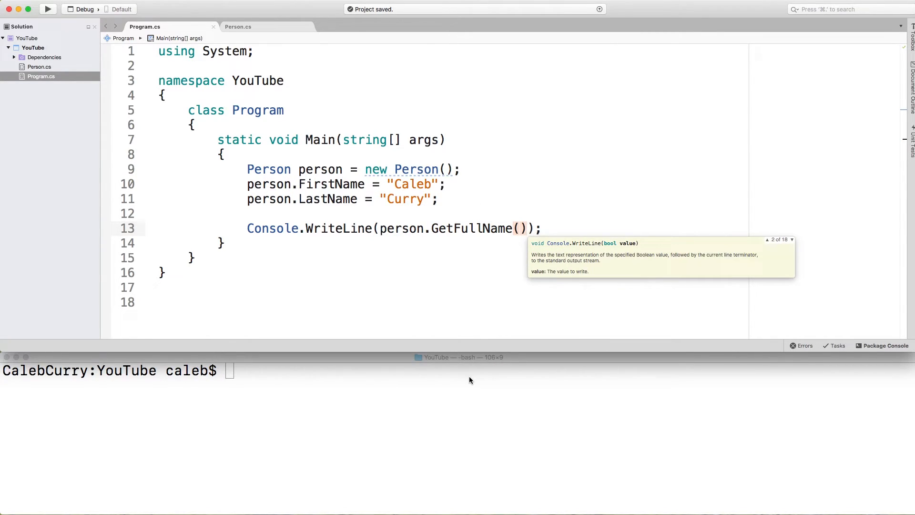
text(dotnet run)
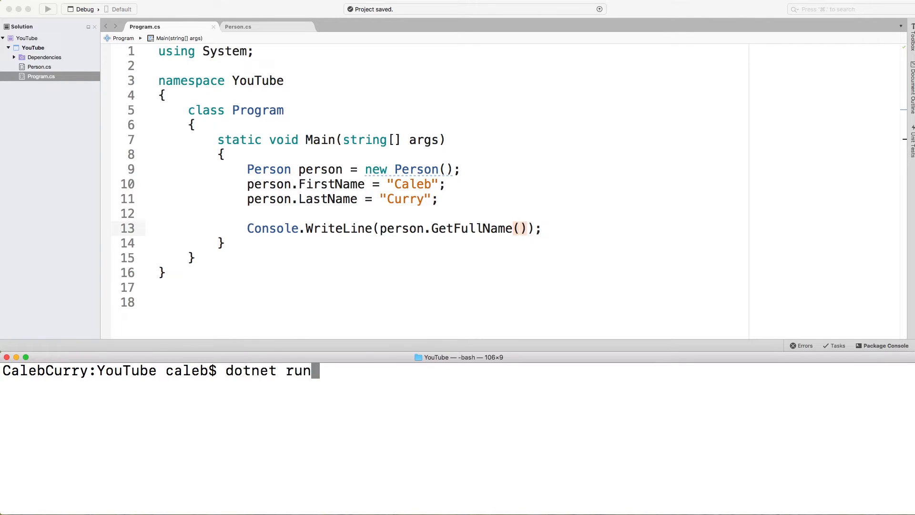
Step: Run dotnet run, confirming it prints "Caleb Curry", and return to Person.cs
key(Return)
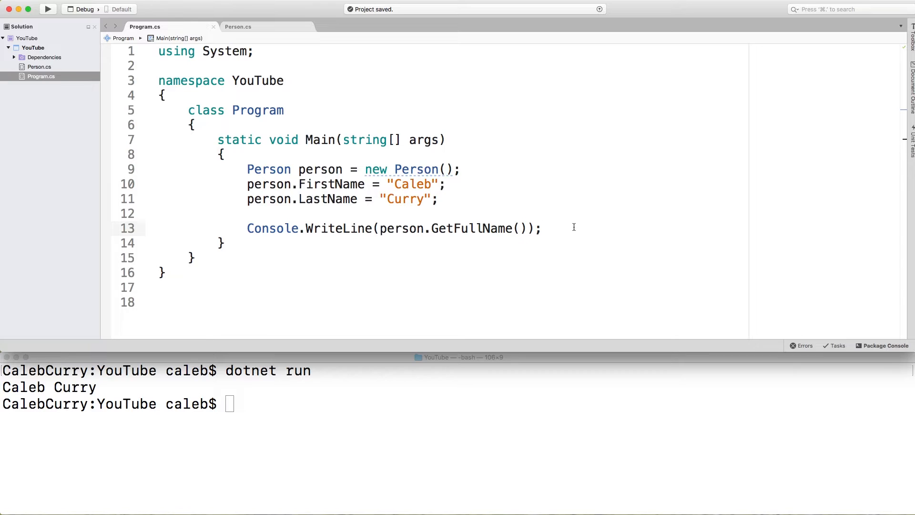
click(542, 227)
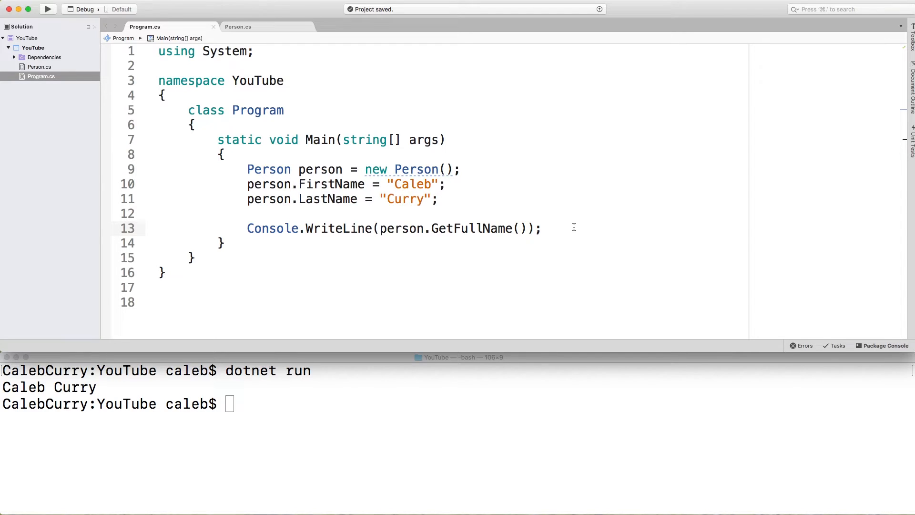
click(238, 26)
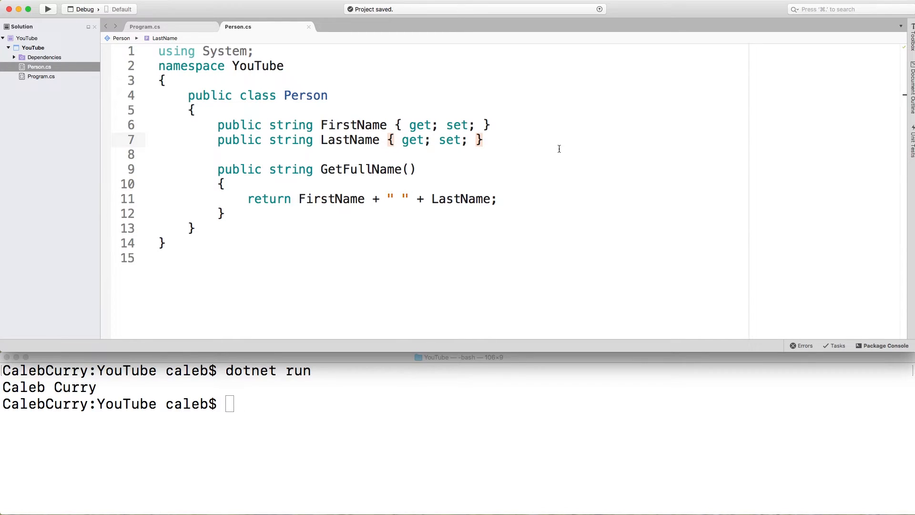
Step: Add a public string FullName property whose getter returns FirstName + LastName
text(public string)
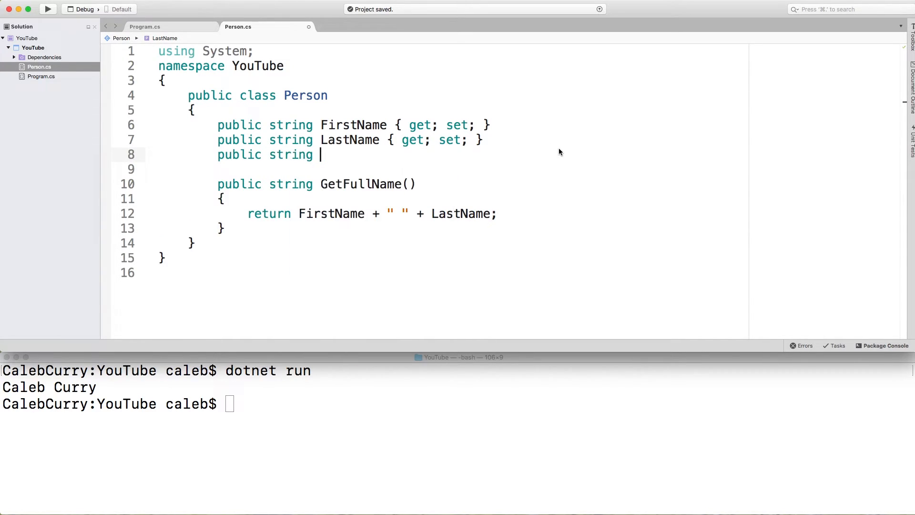
text(FUllName)
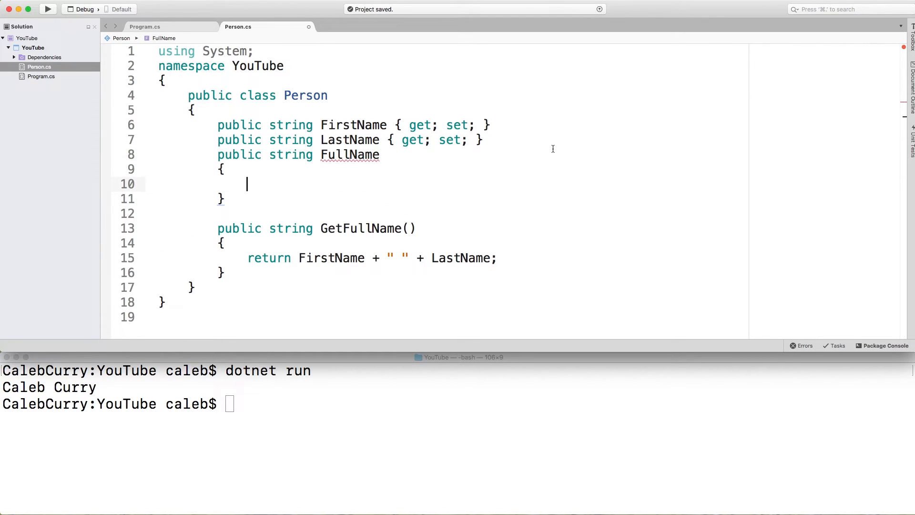
mouse_move(230, 199)
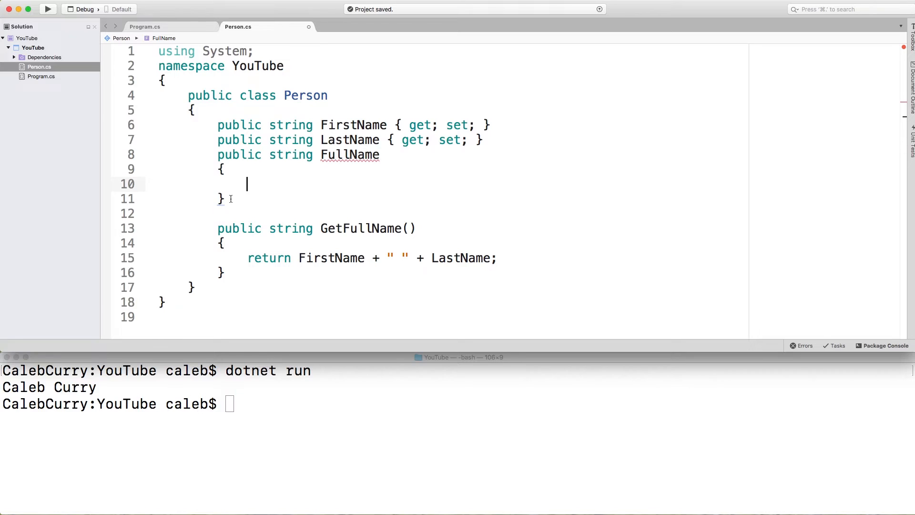
text(get {)
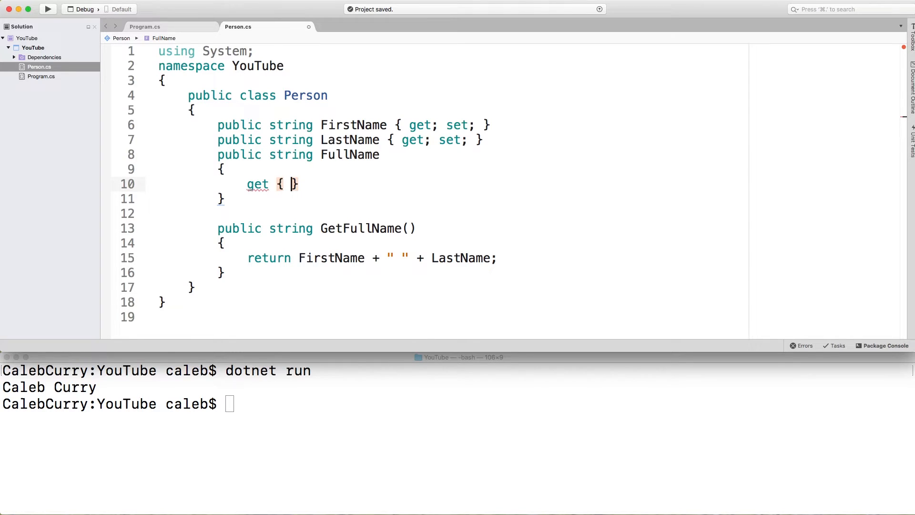
text(return FirstName)
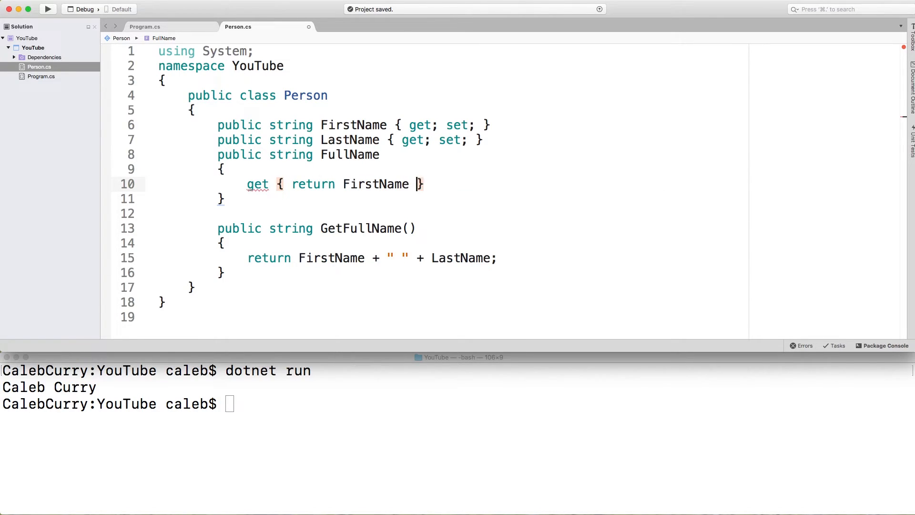
text(+ LastName;)
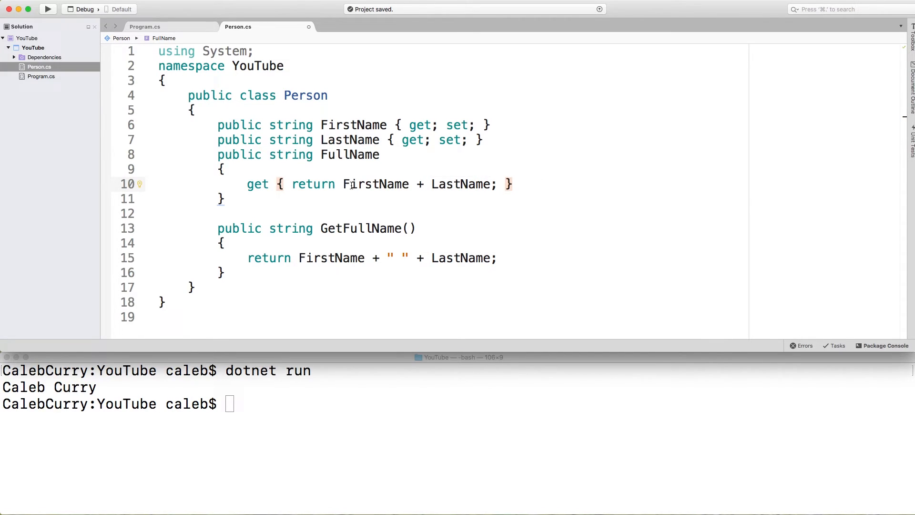
Step: Format the FullName getter across separate lines and return to Program.cs
key(Enter)
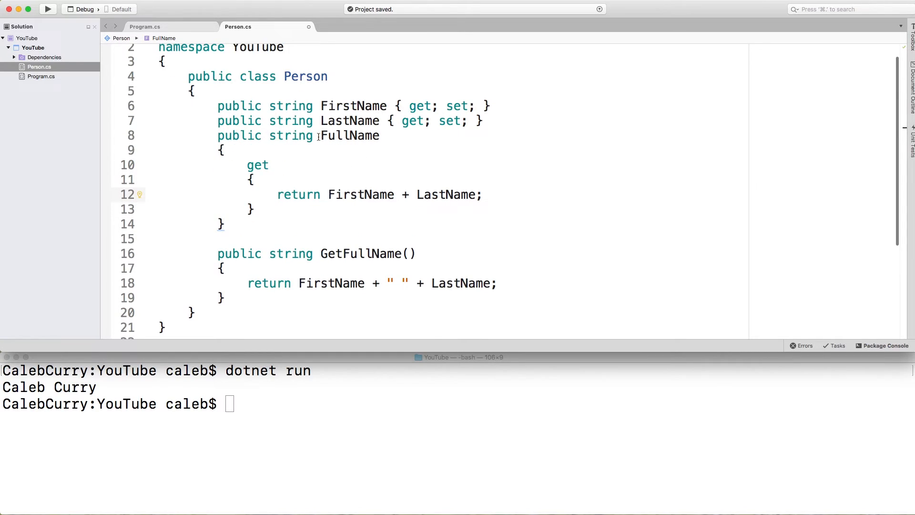
click(277, 194)
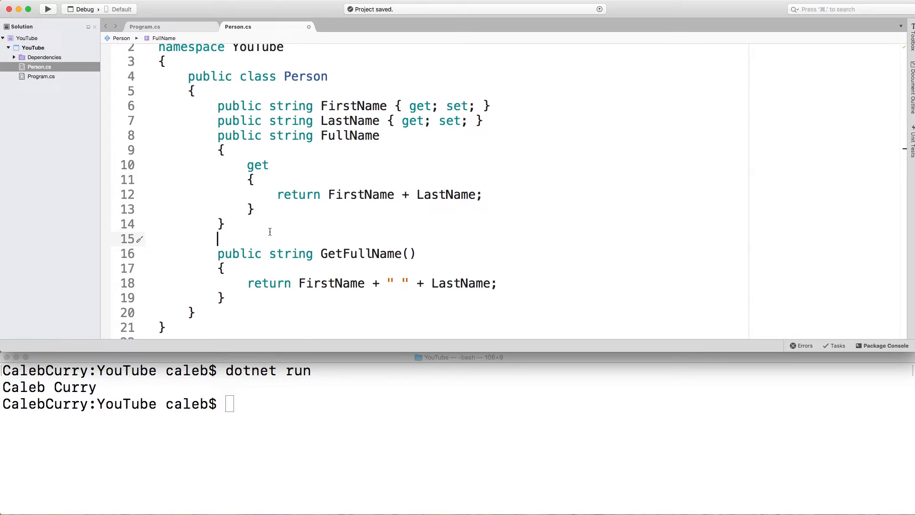
click(144, 27)
text(dotnet run)
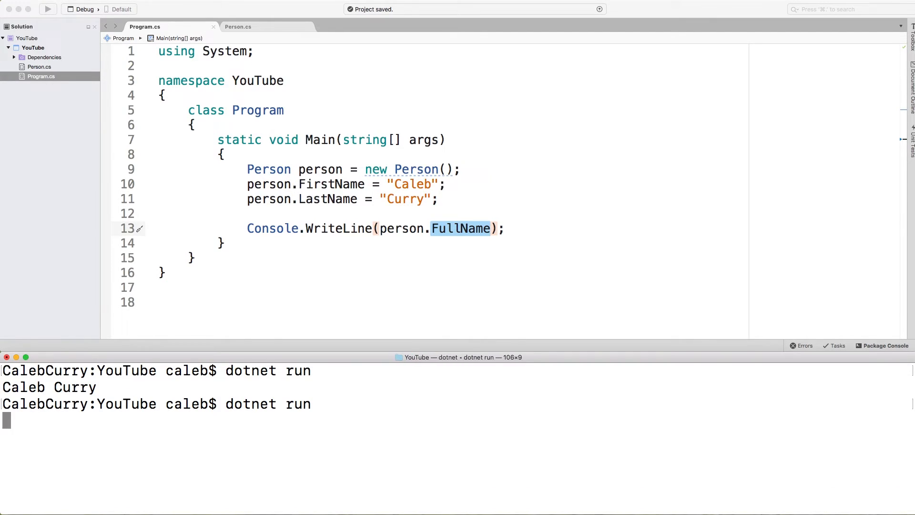
Step: Rerun dotnet run with person.FullName, printing "CalebCurry", and return to Person.cs
key(Return)
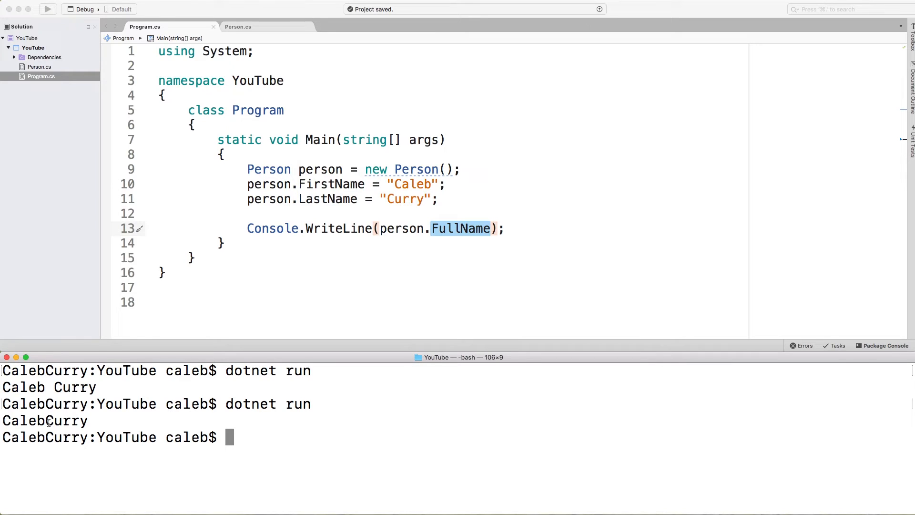
click(239, 26)
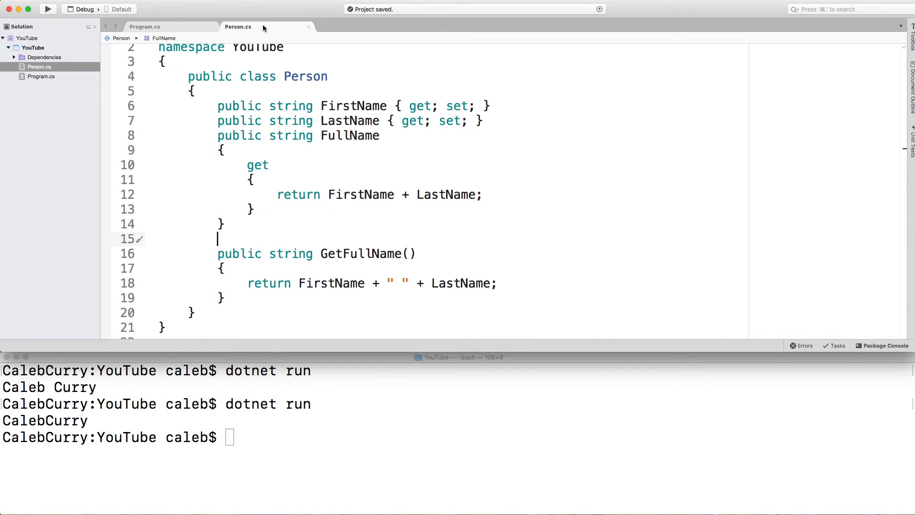
Step: Make FullName return FirstName + " " + LastName and delete the GetFullName method
click(409, 195)
text(" " + )
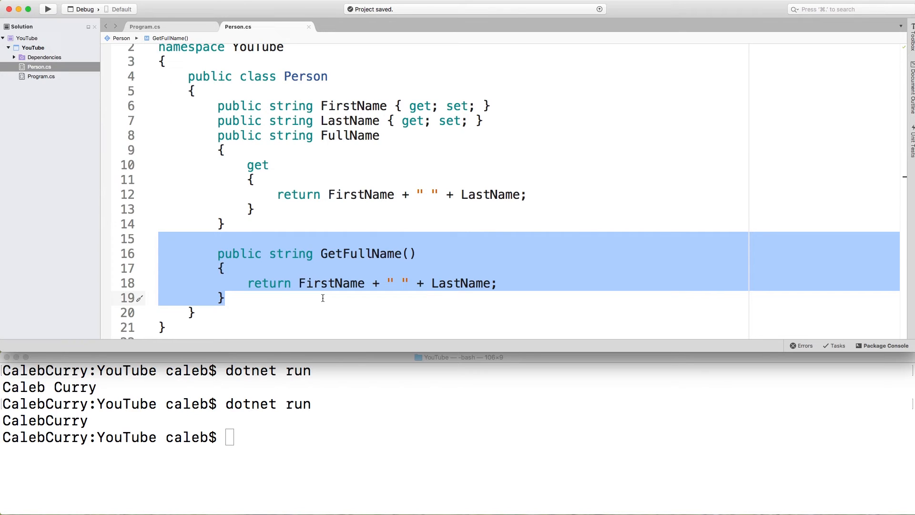
key(delete)
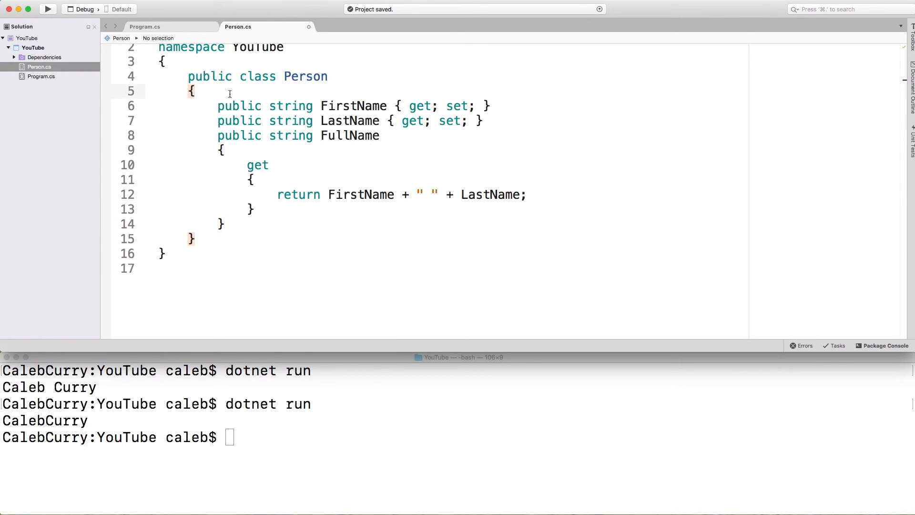
Step: Declare `string middleName = "Granola Bar";` as the first line of the class
text(string)
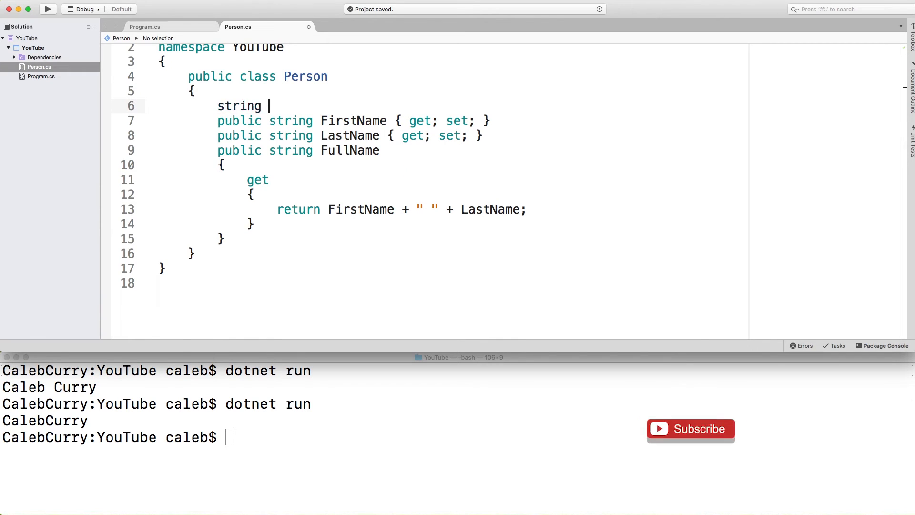
text(middle)
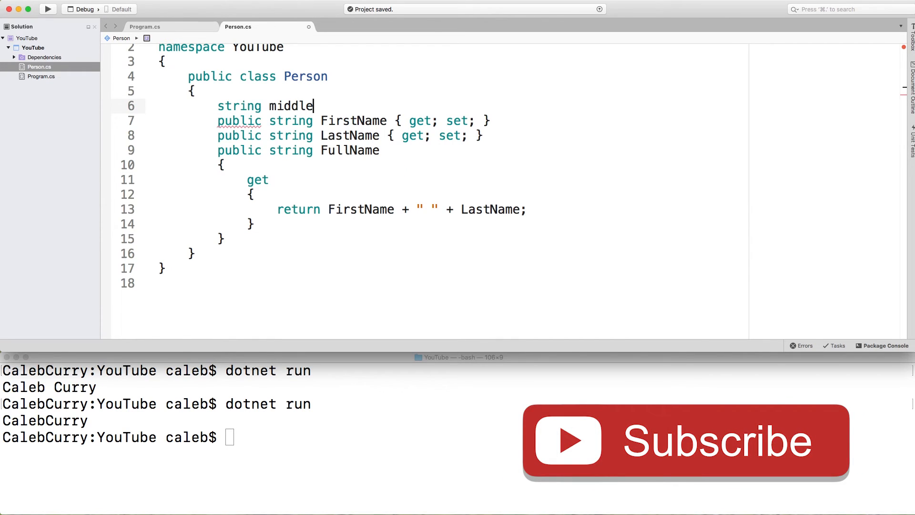
text(Name = "")
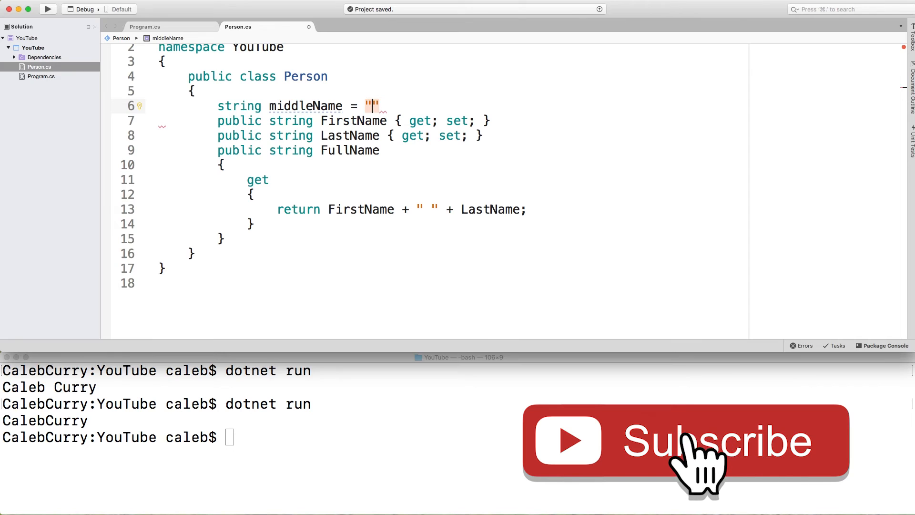
text(Granola Bar)
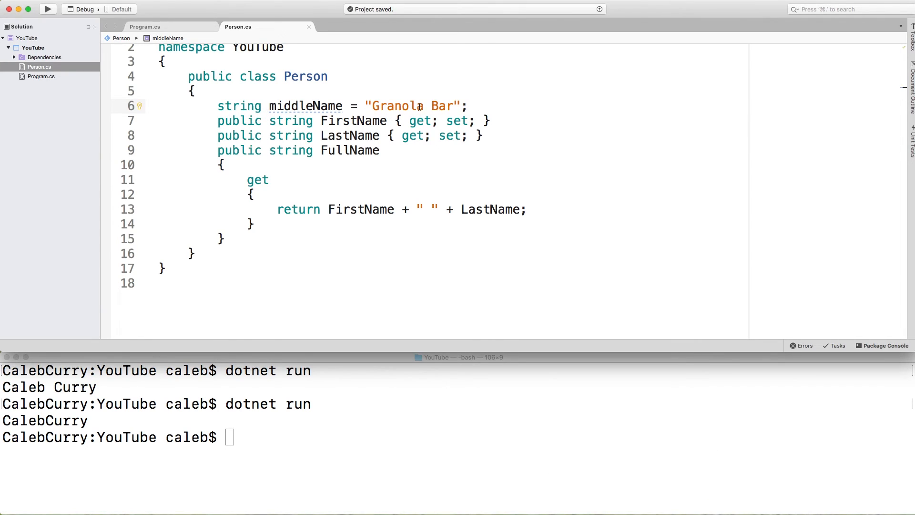
Step: Rename the field to _middleName with an underscore prefix
double_click(398, 105)
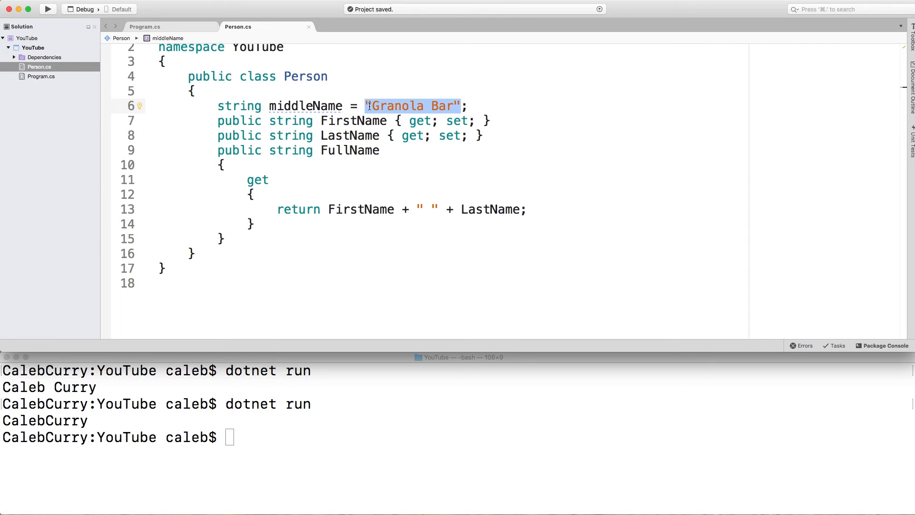
click(370, 106)
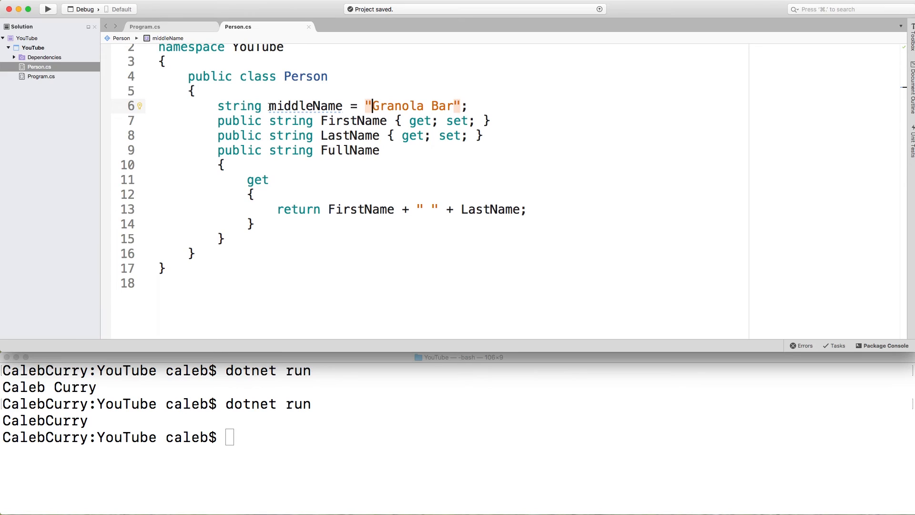
mouse_move(243, 247)
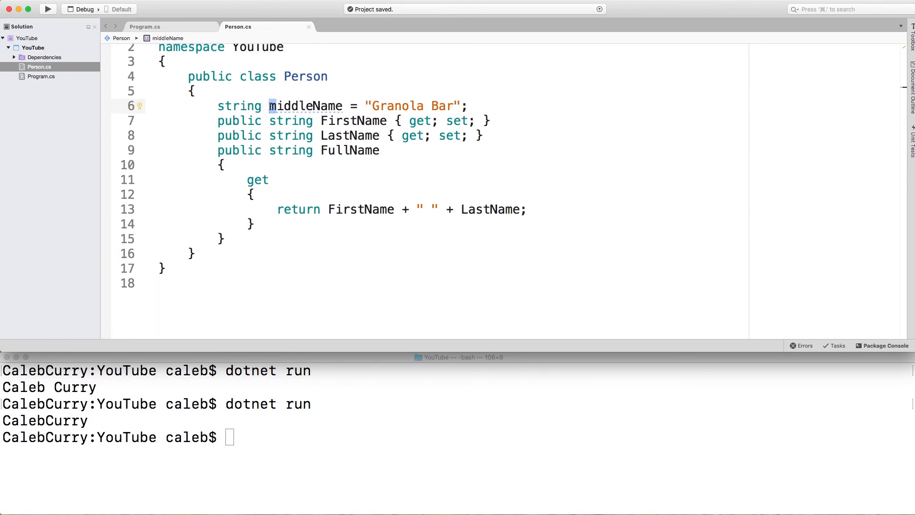
click(269, 105)
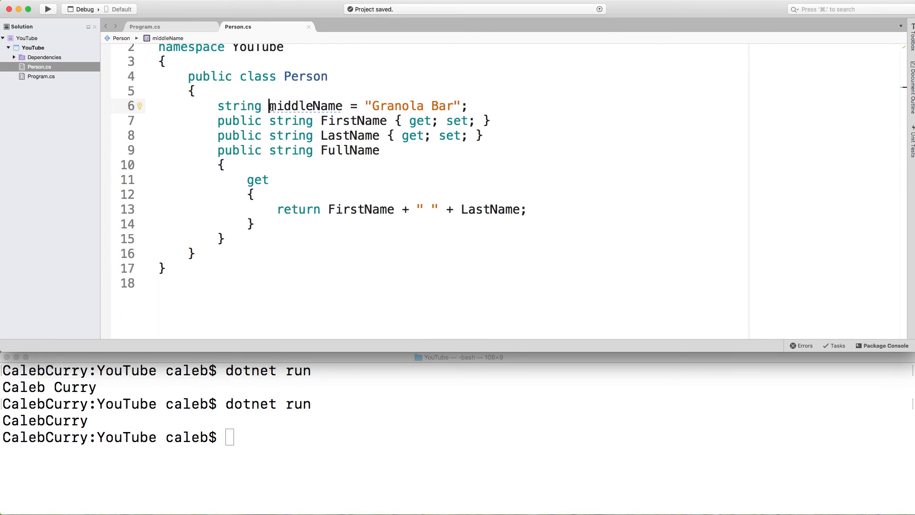
mouse_move(428, 85)
text(_)
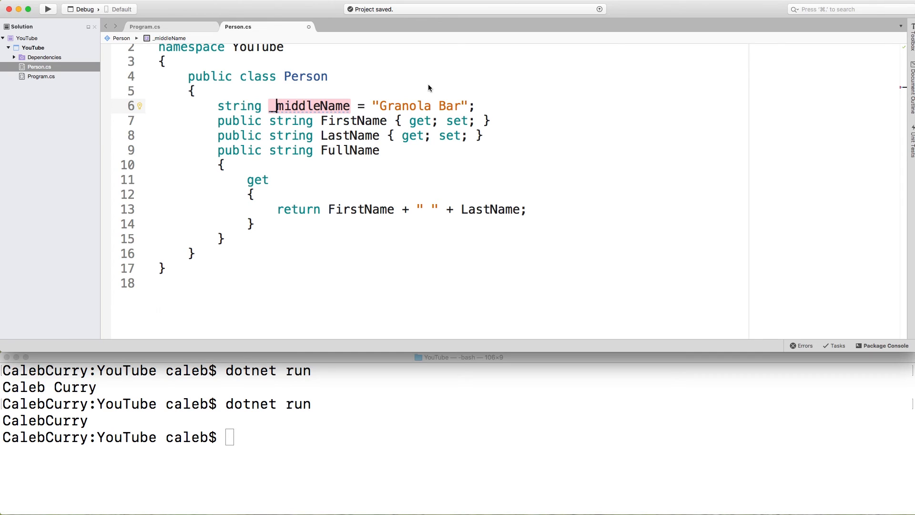
mouse_move(427, 85)
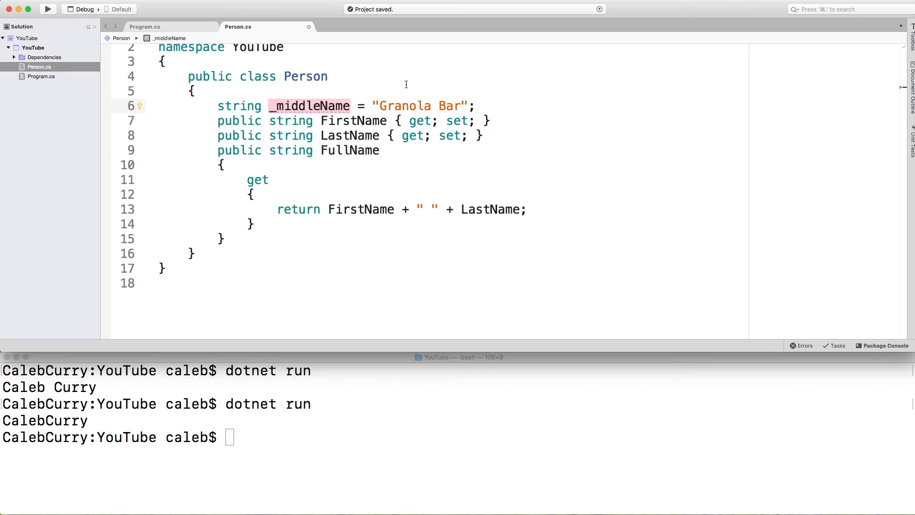
click(275, 105)
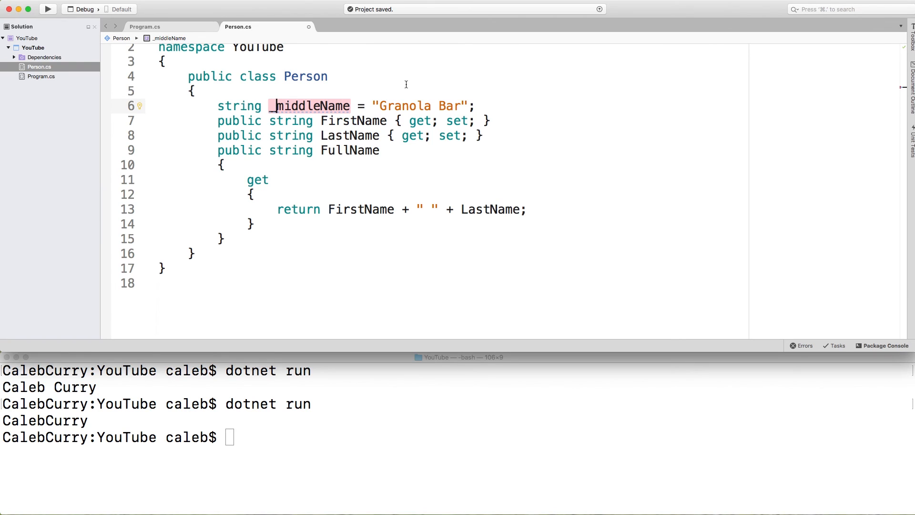